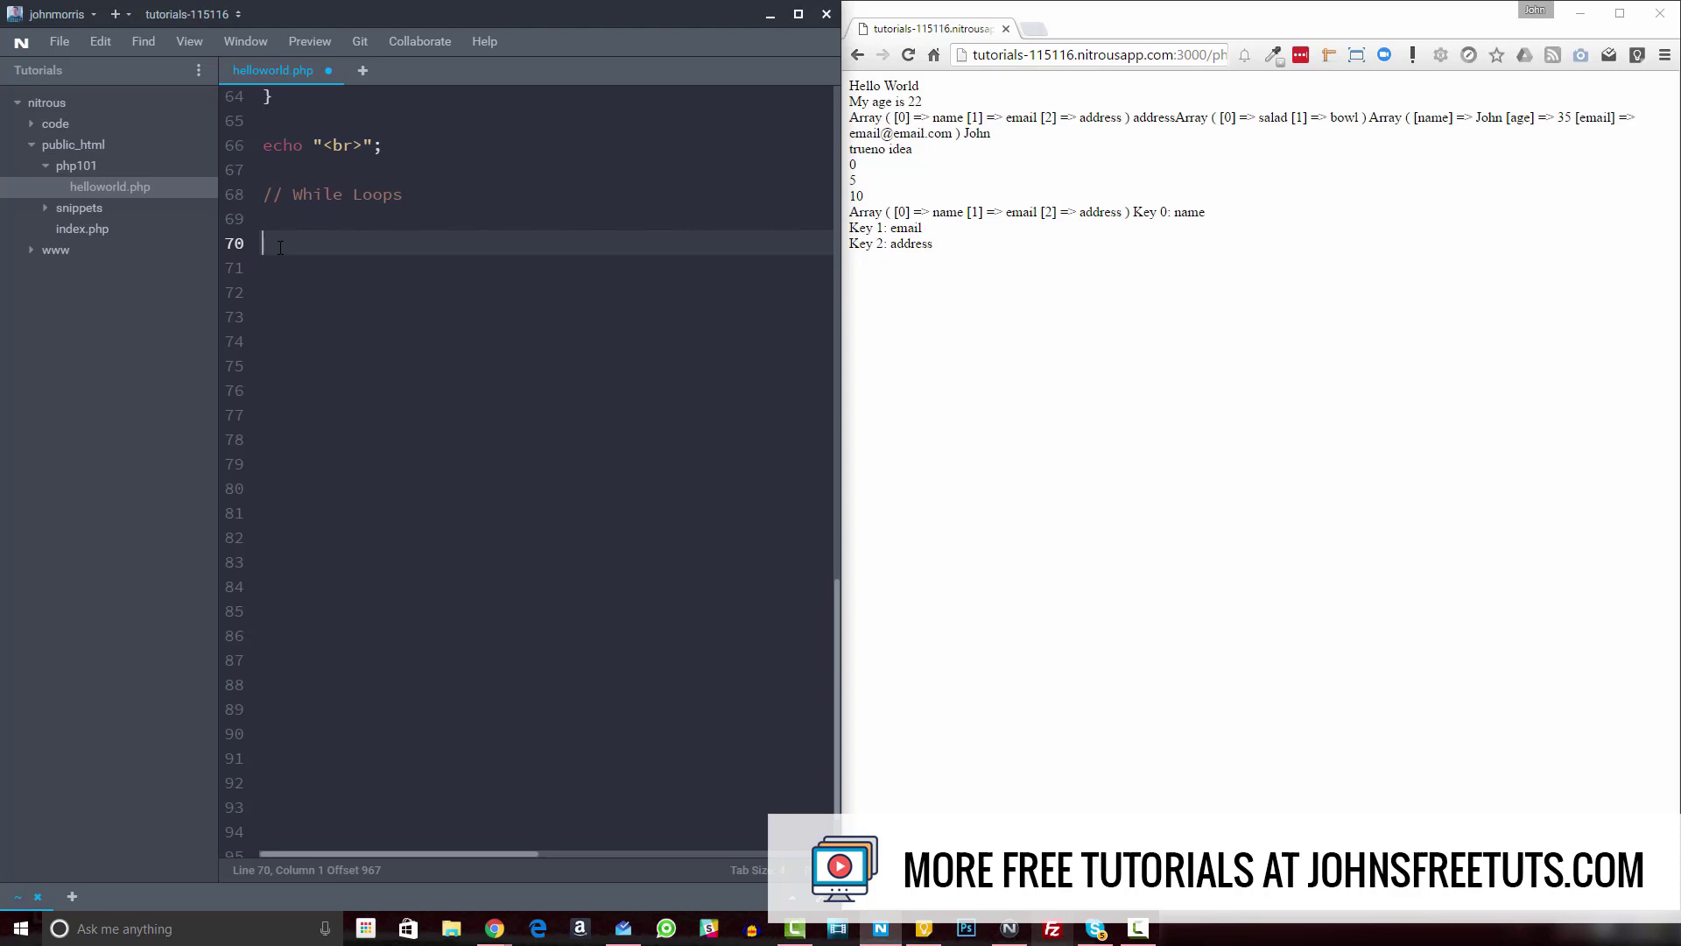
- Add an empty while ($i<20) loop on line 70 of helloworld.php
text(while ())
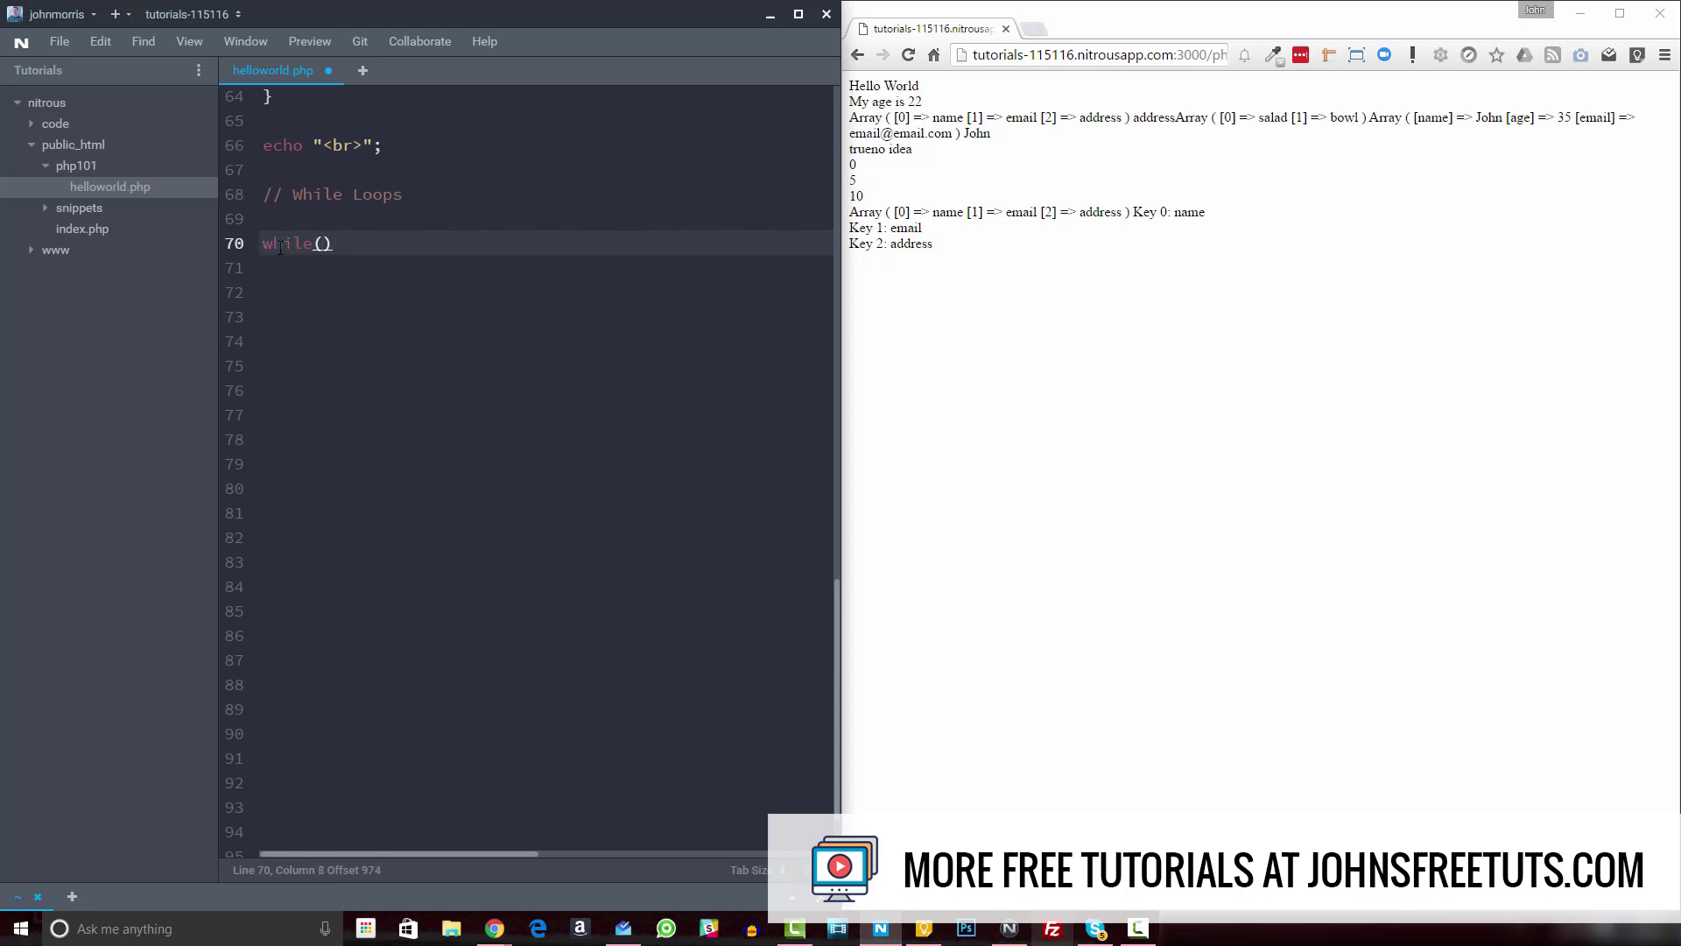
key(Right)
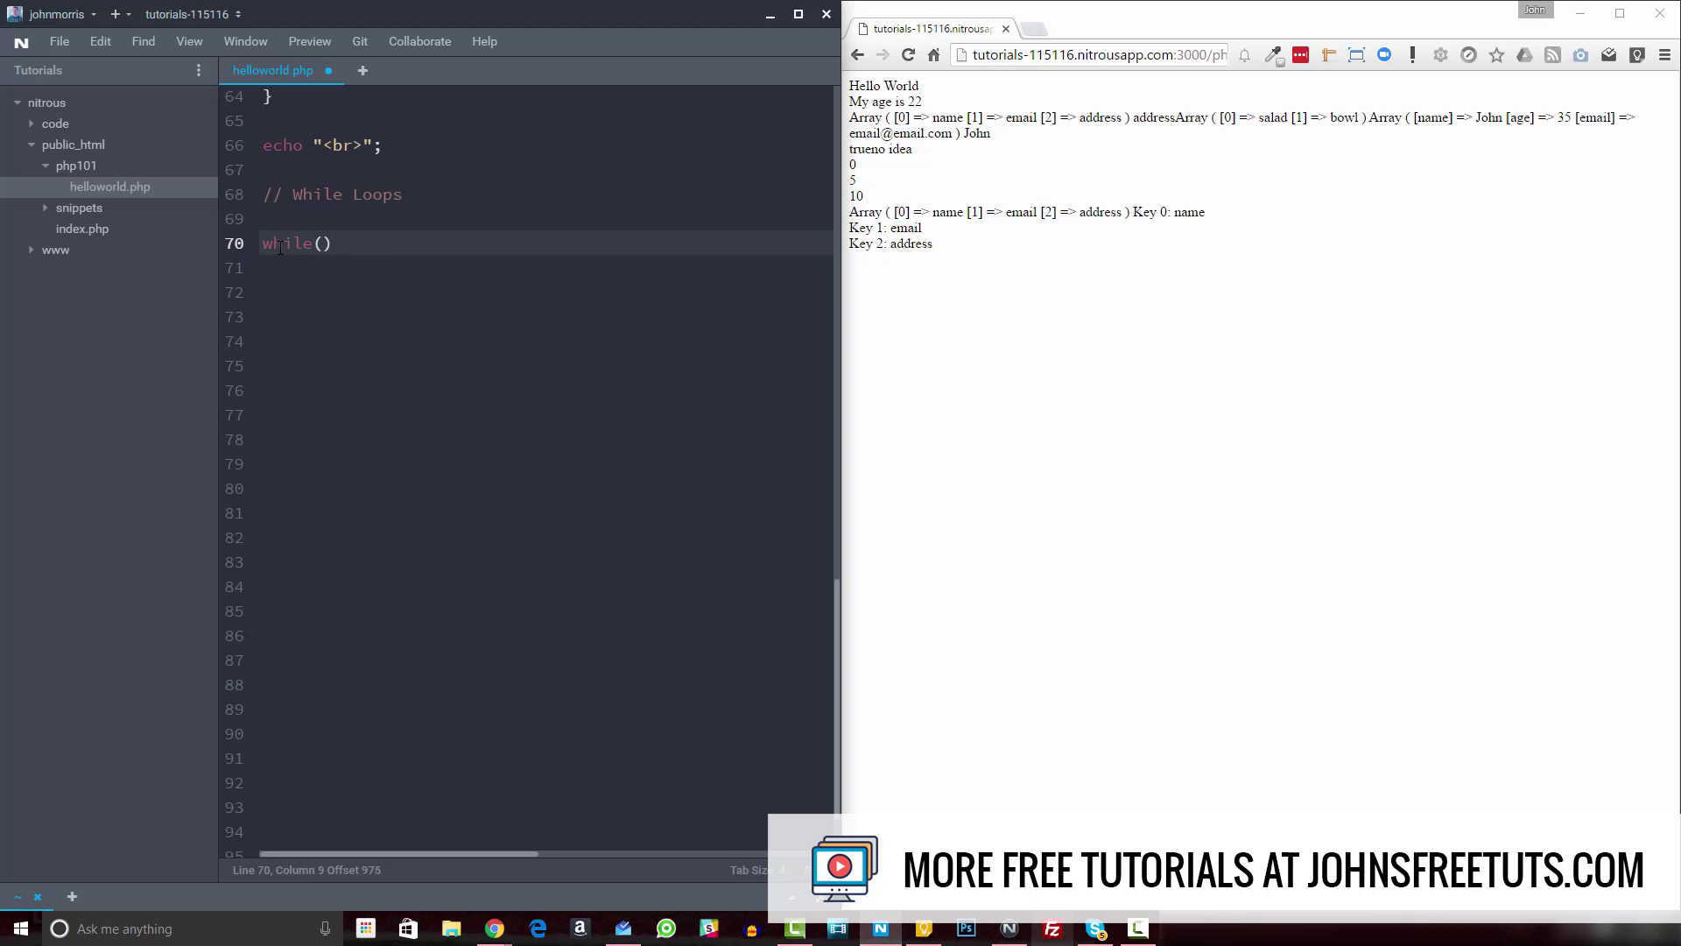
text({)
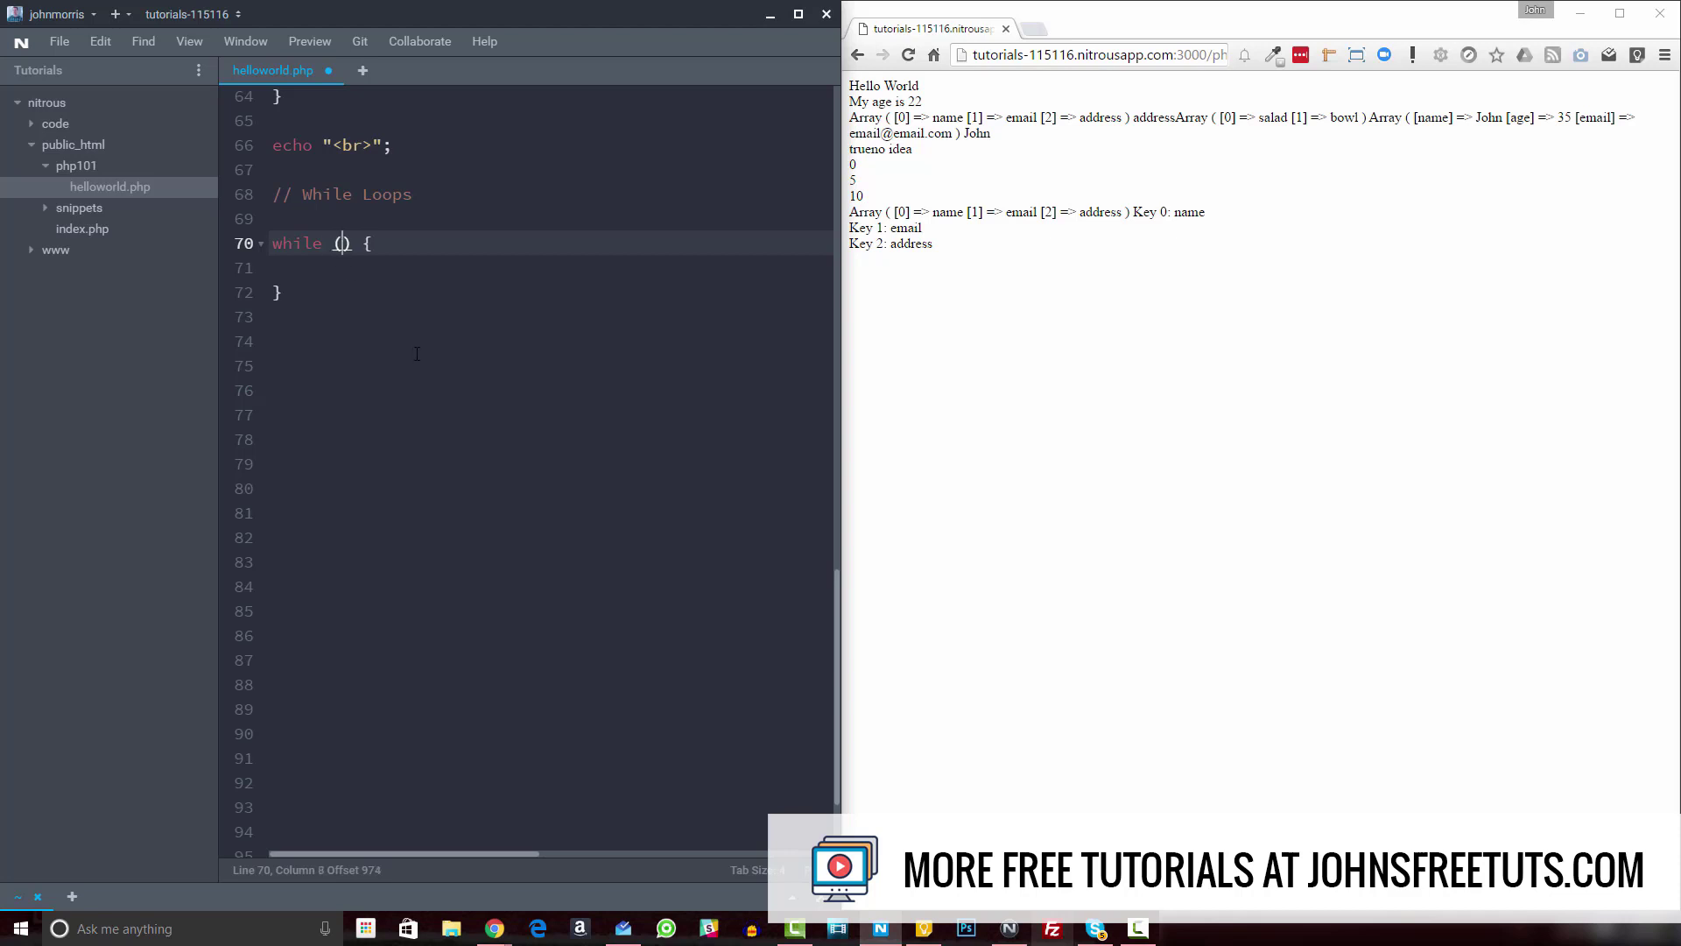
text($)
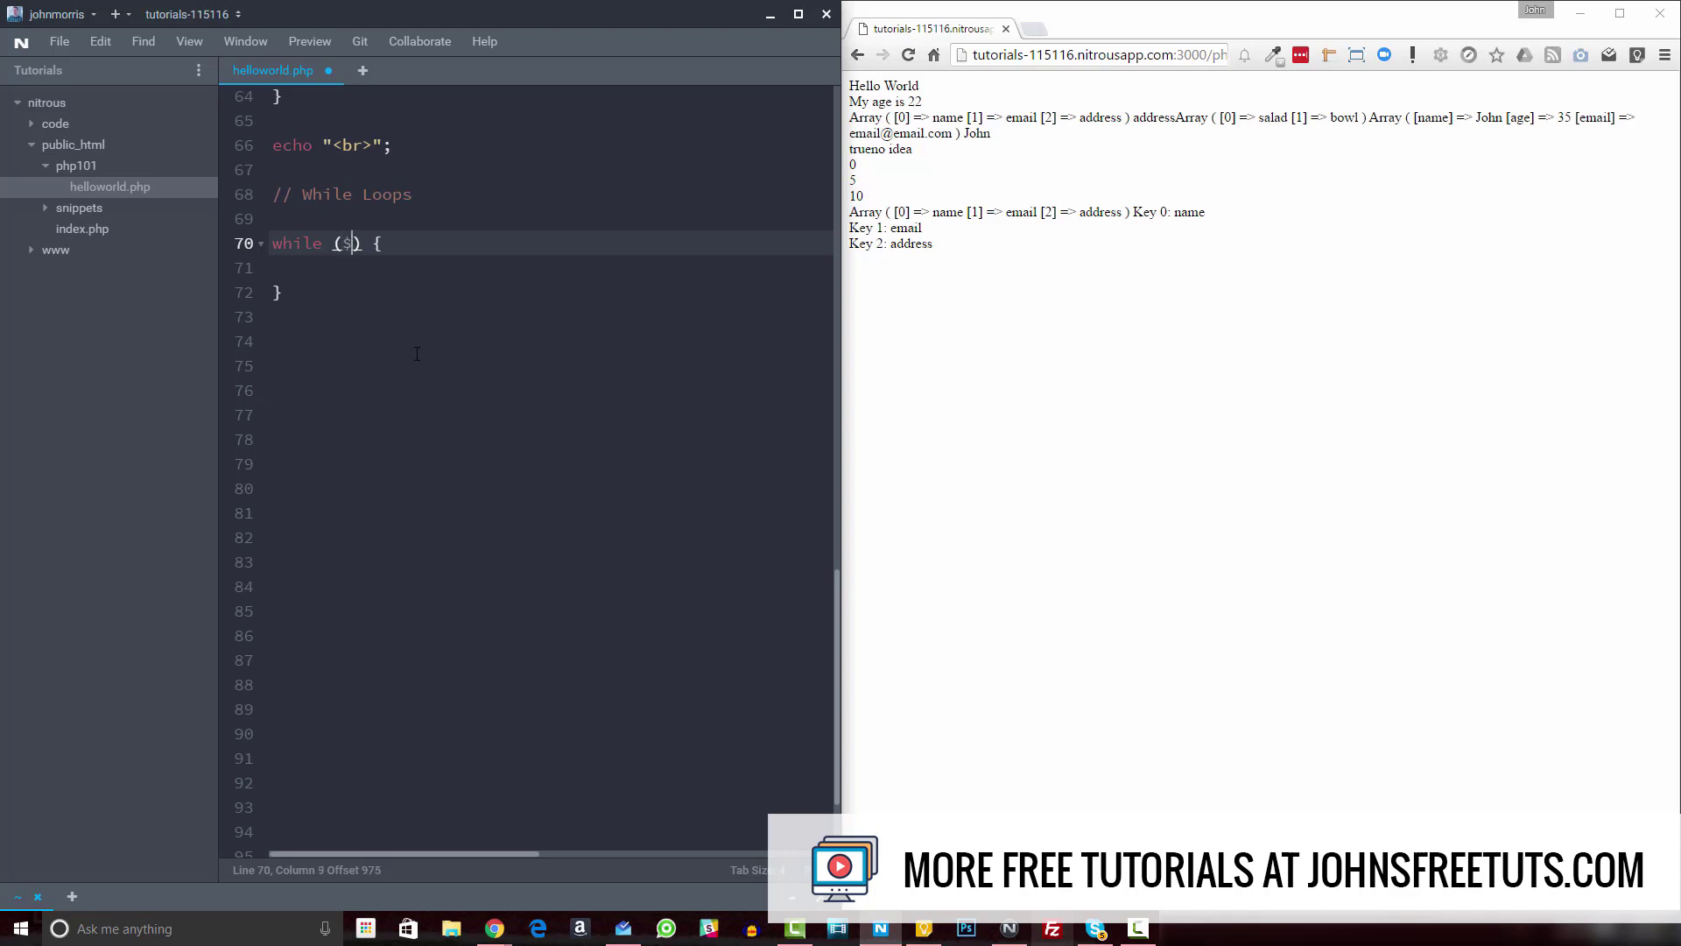
text(i<)
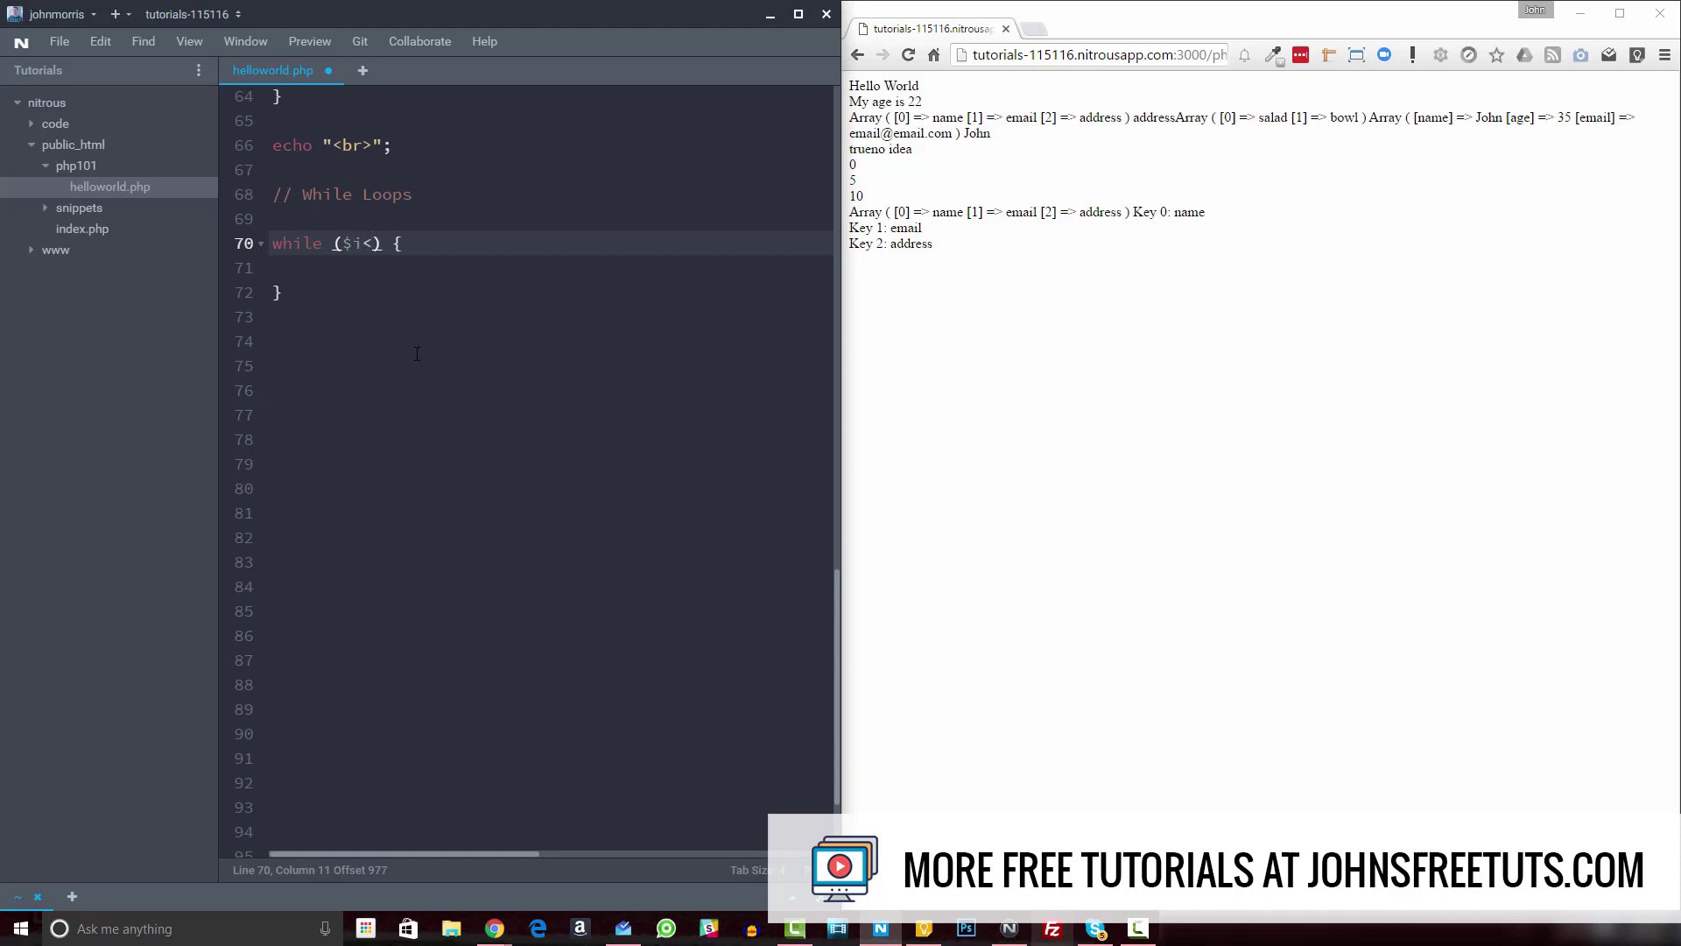
text(20)
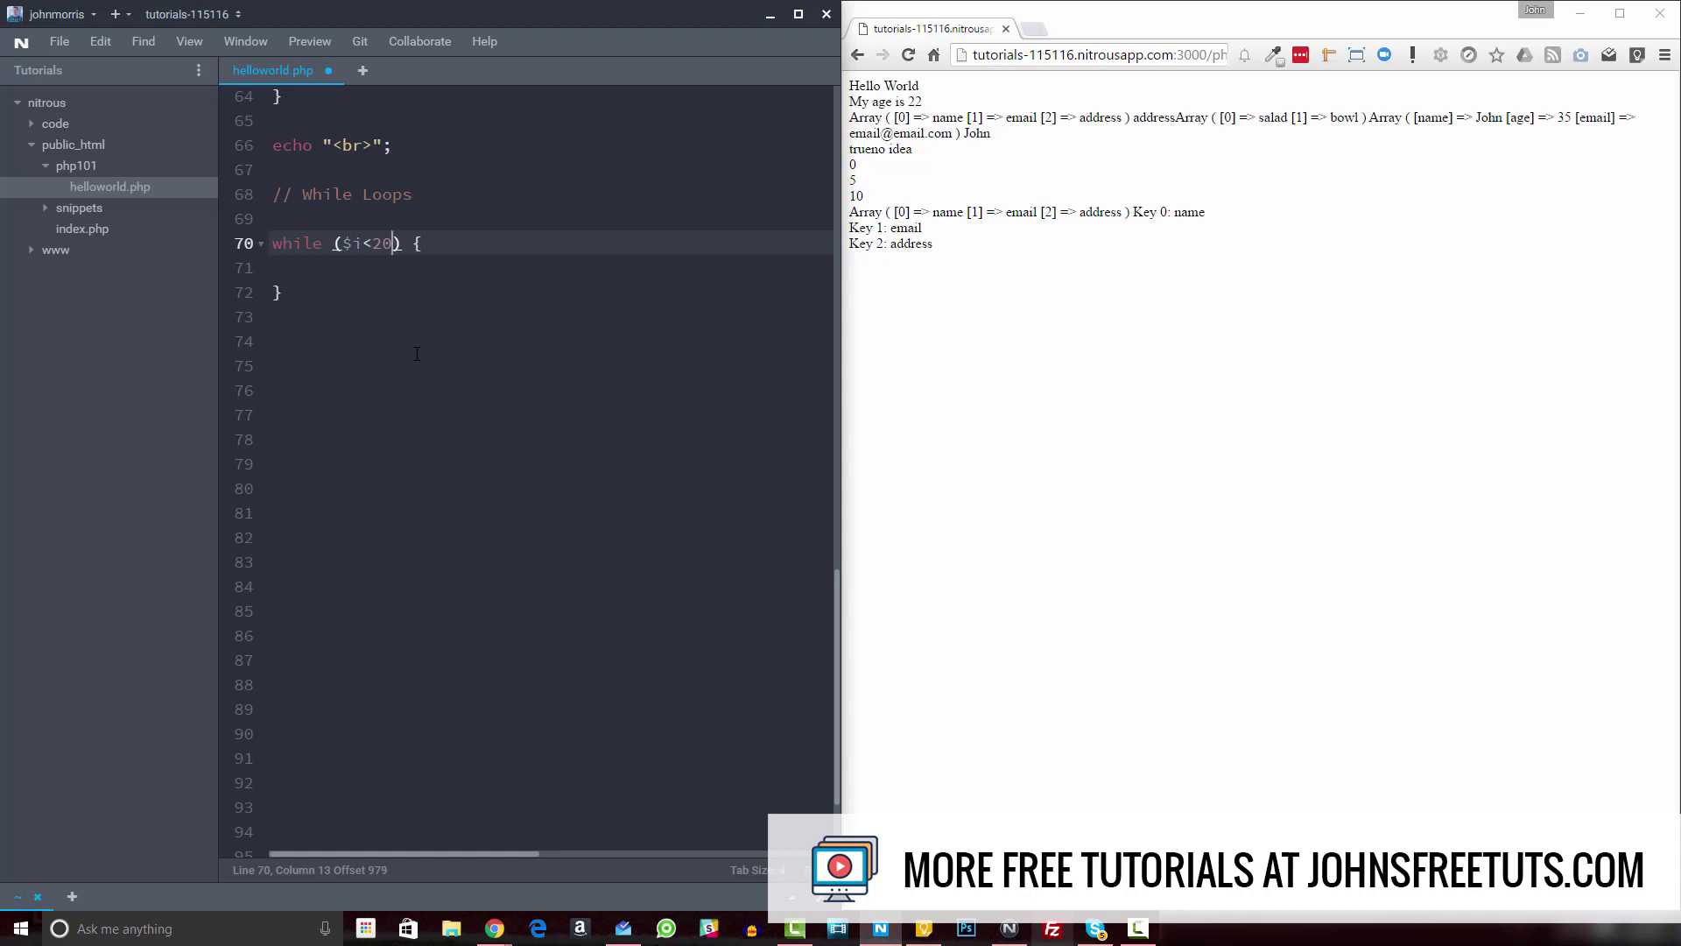
key(enter)
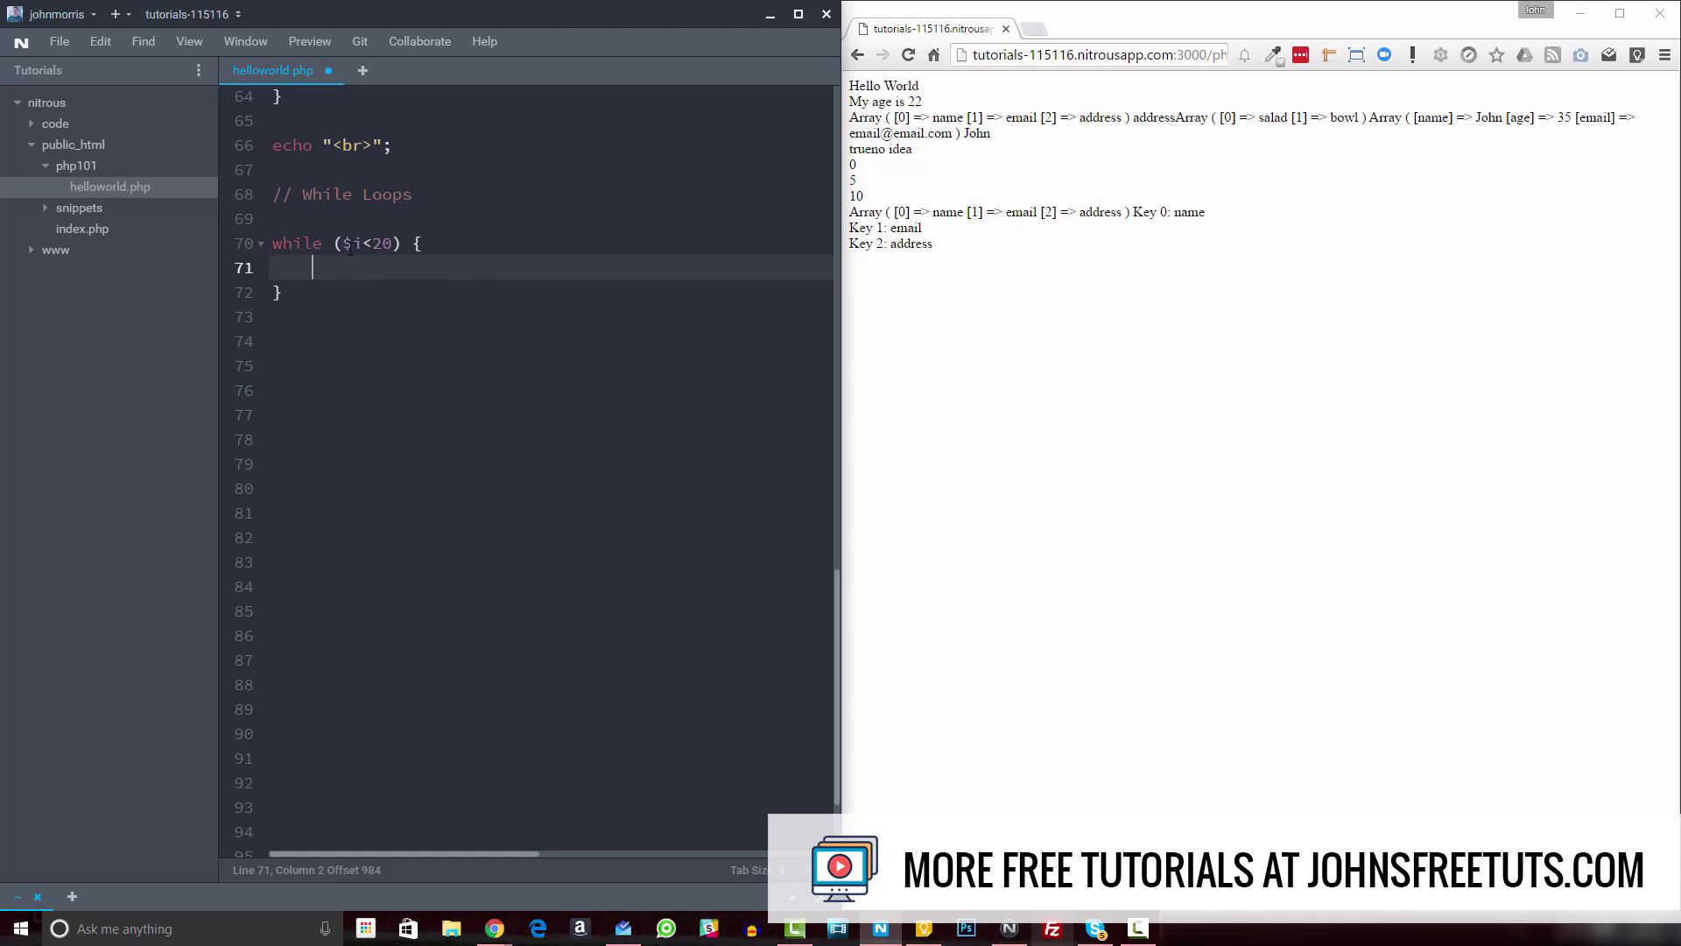
mouse_move(338, 350)
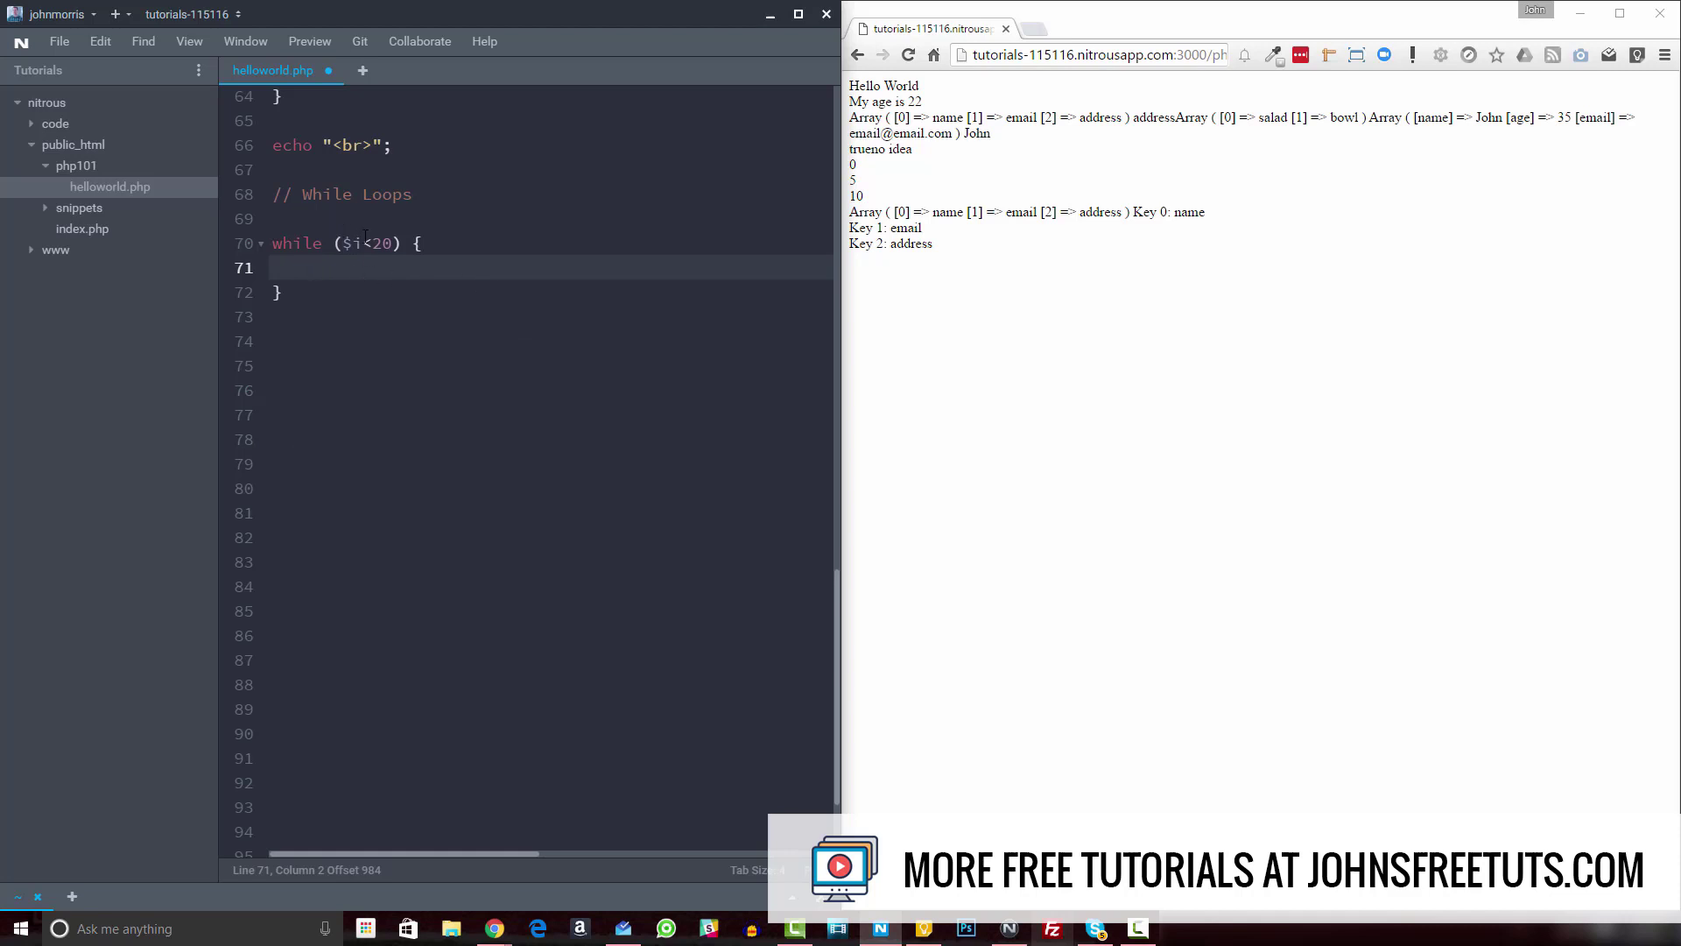
click(336, 219)
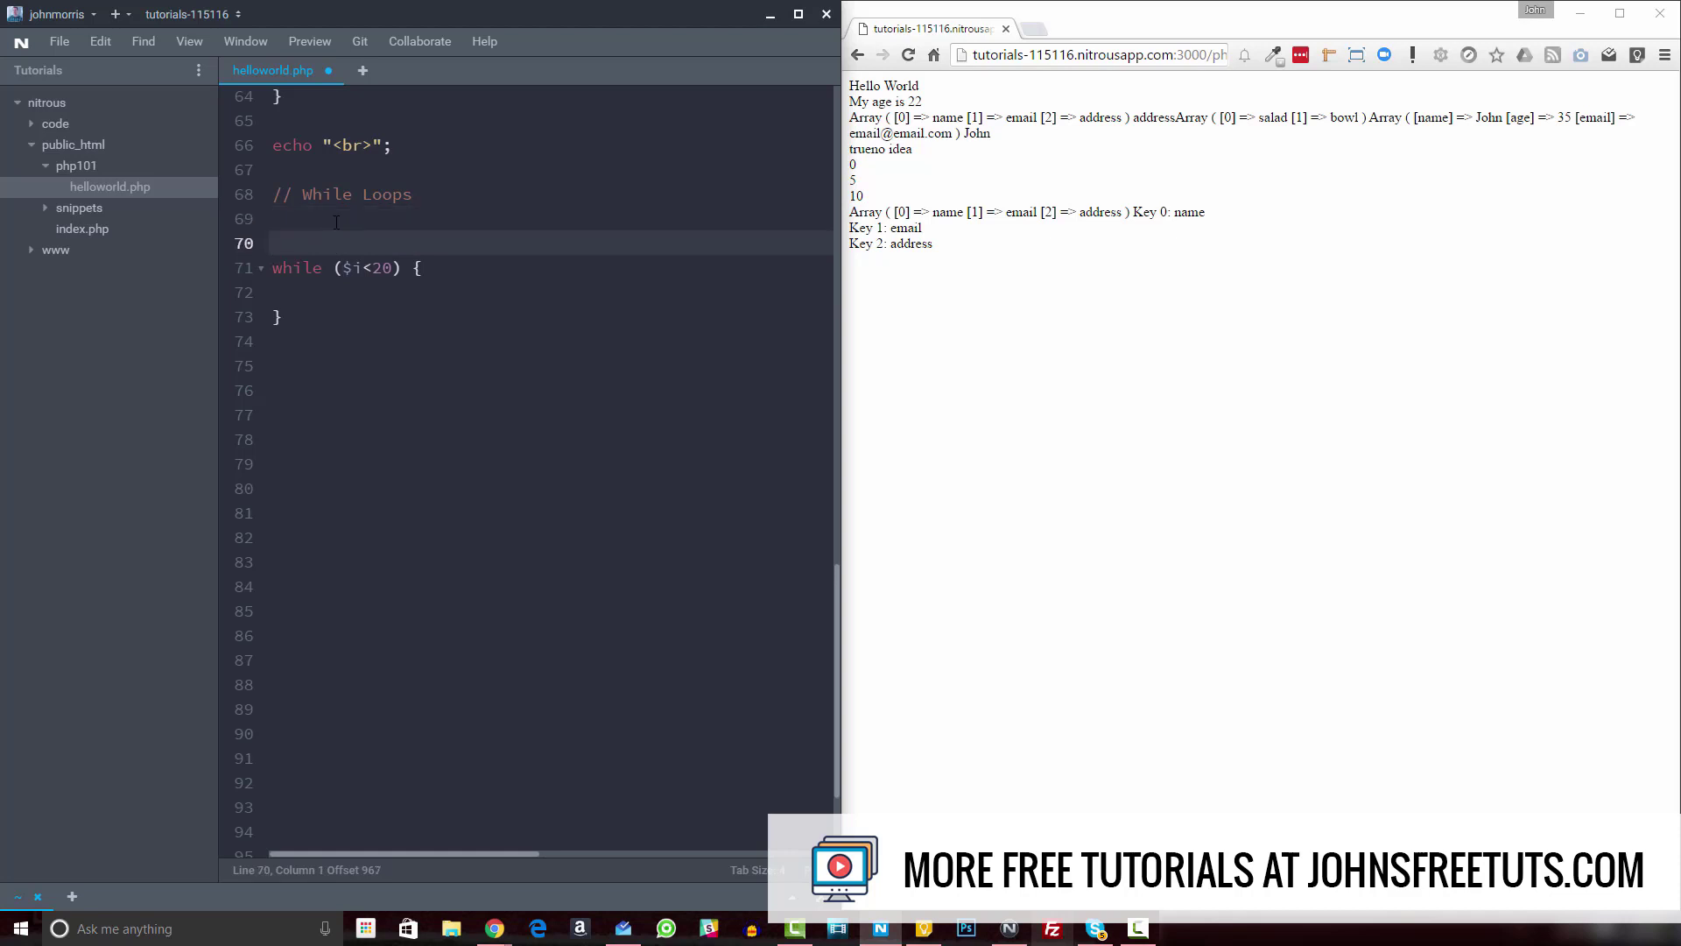
- Initialise $i = 0; above the loop and add $i++; inside the loop body
text($i)
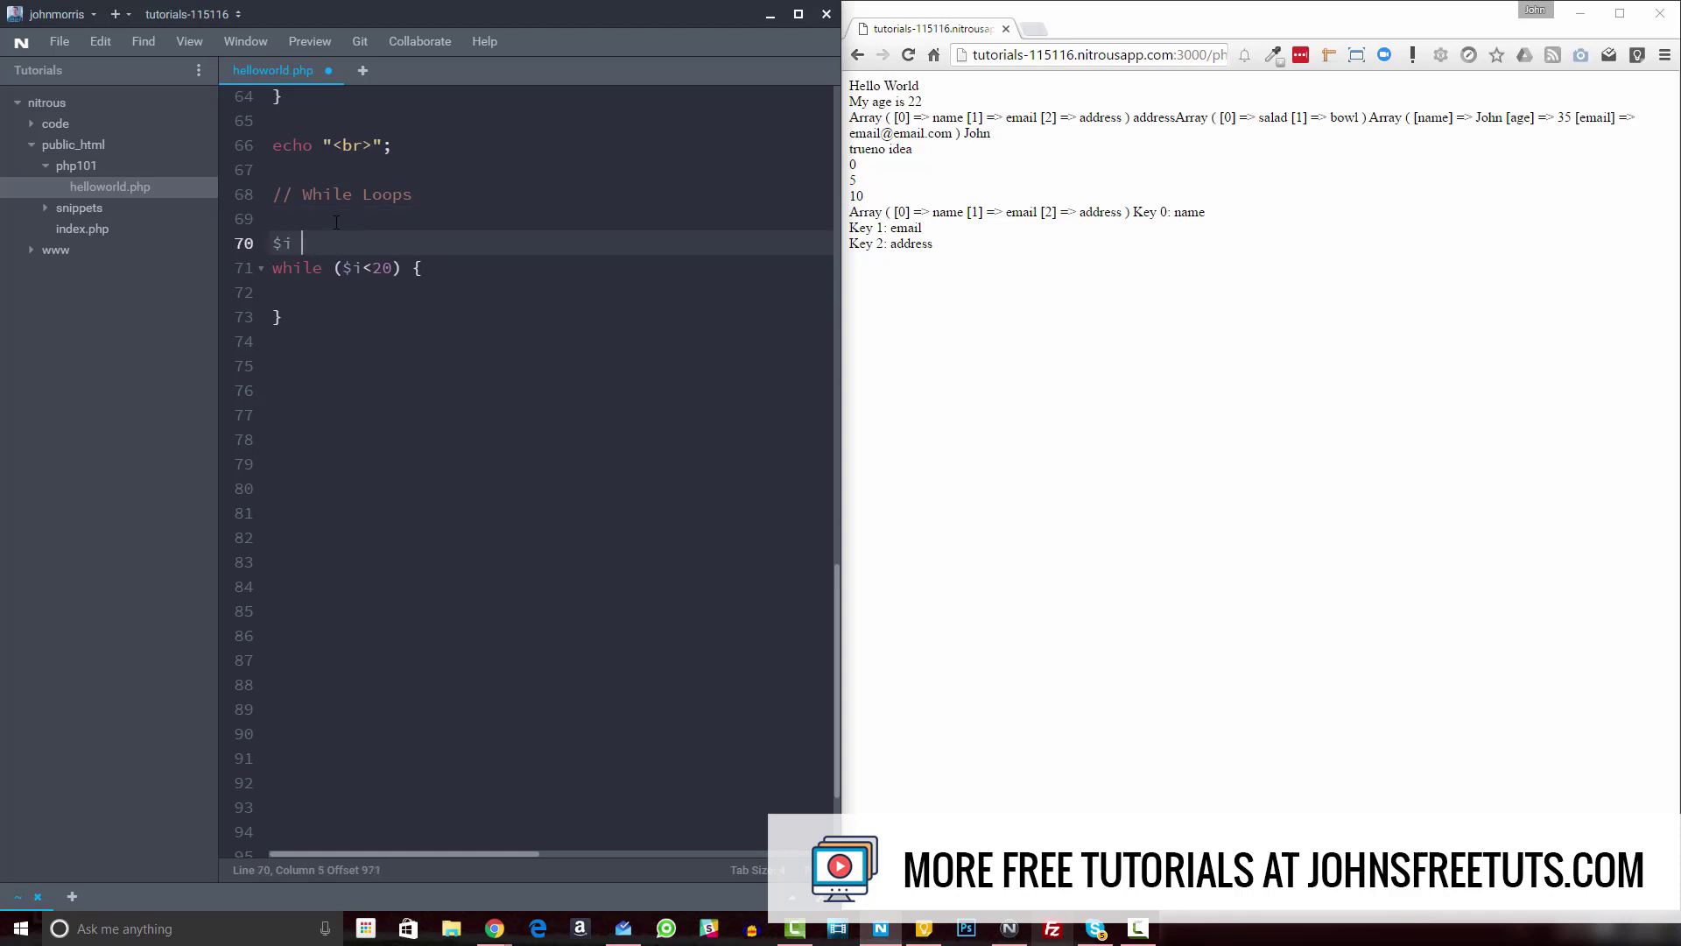
text(= 0;)
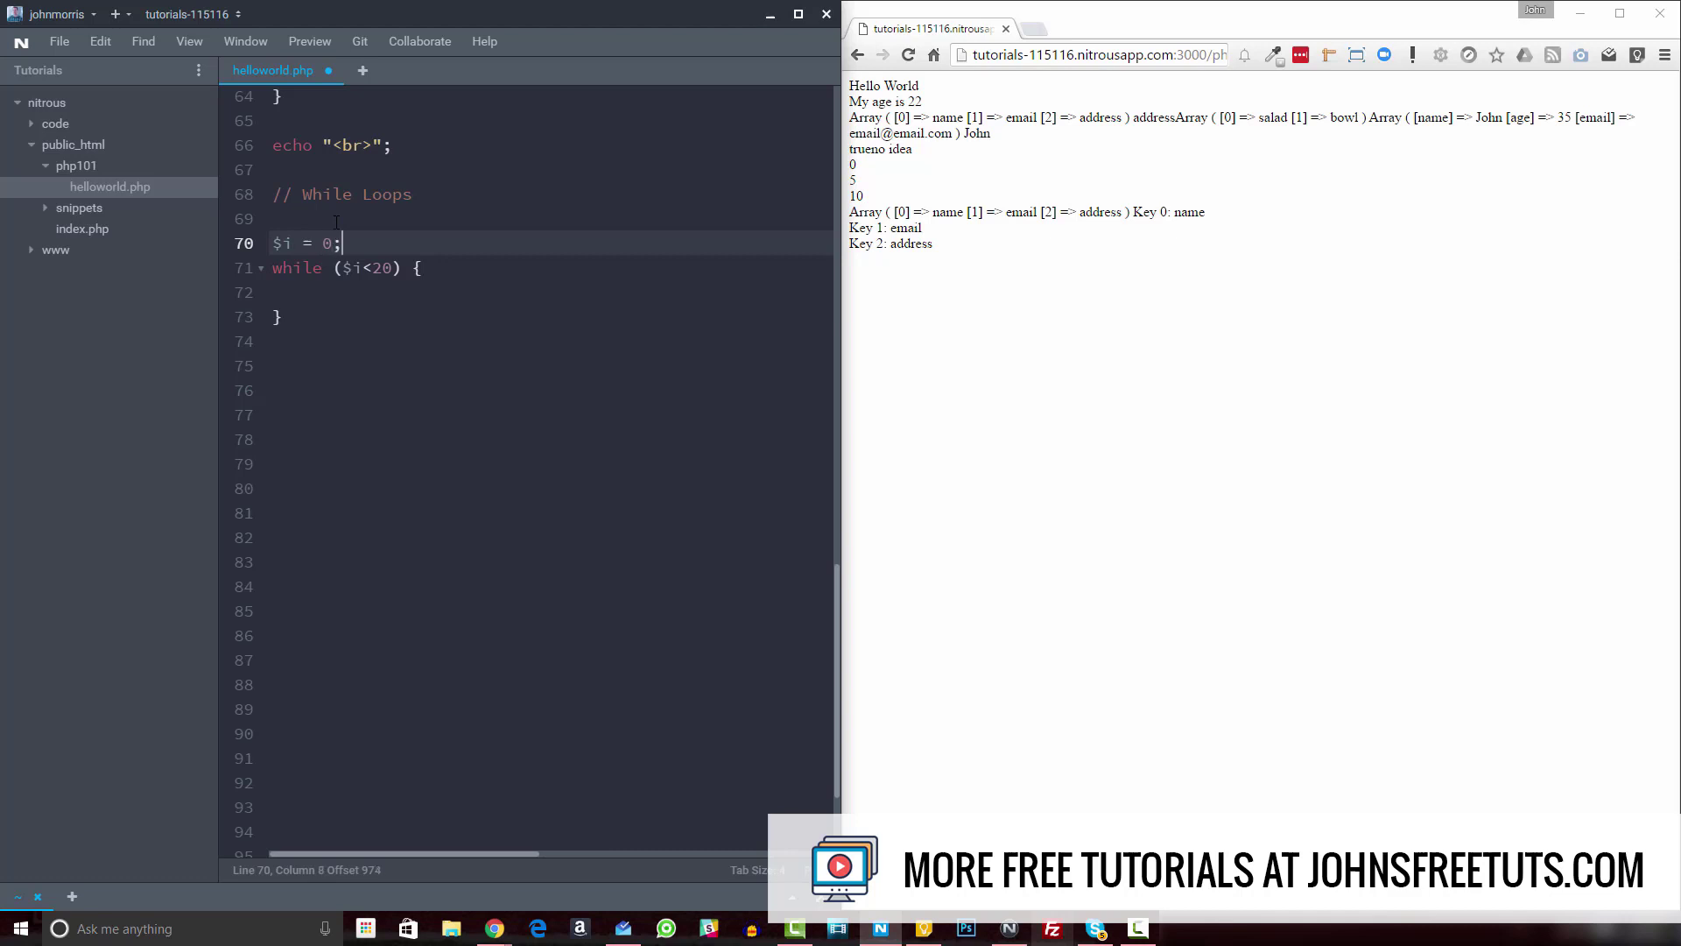
key(enter)
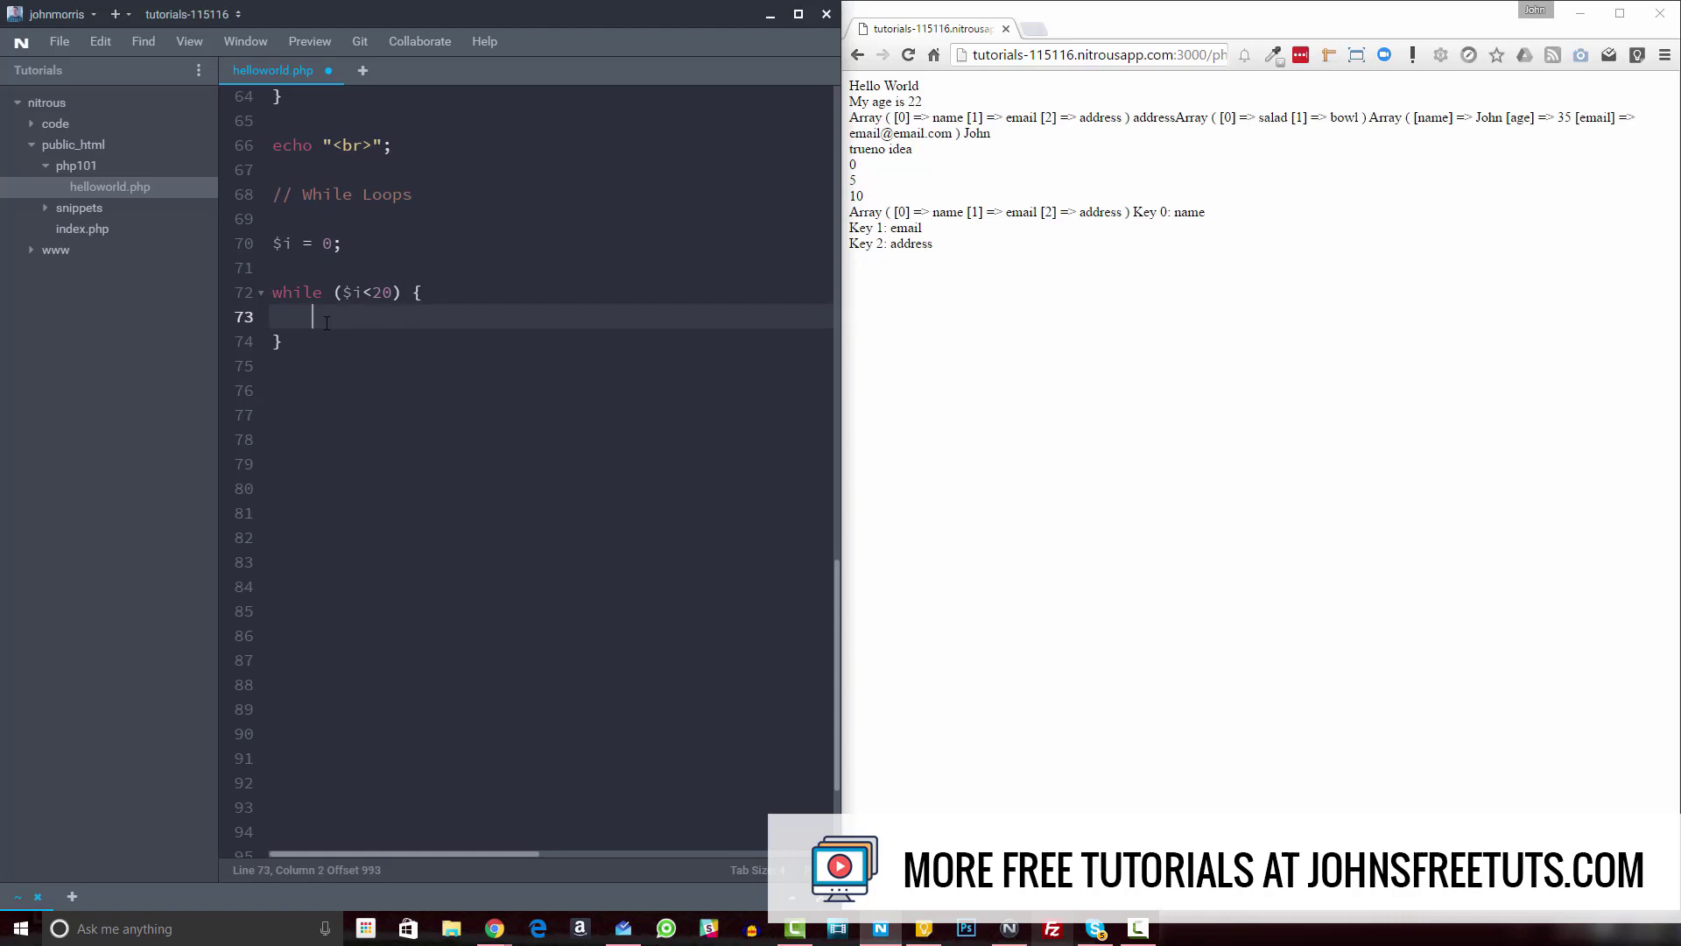
key(enter)
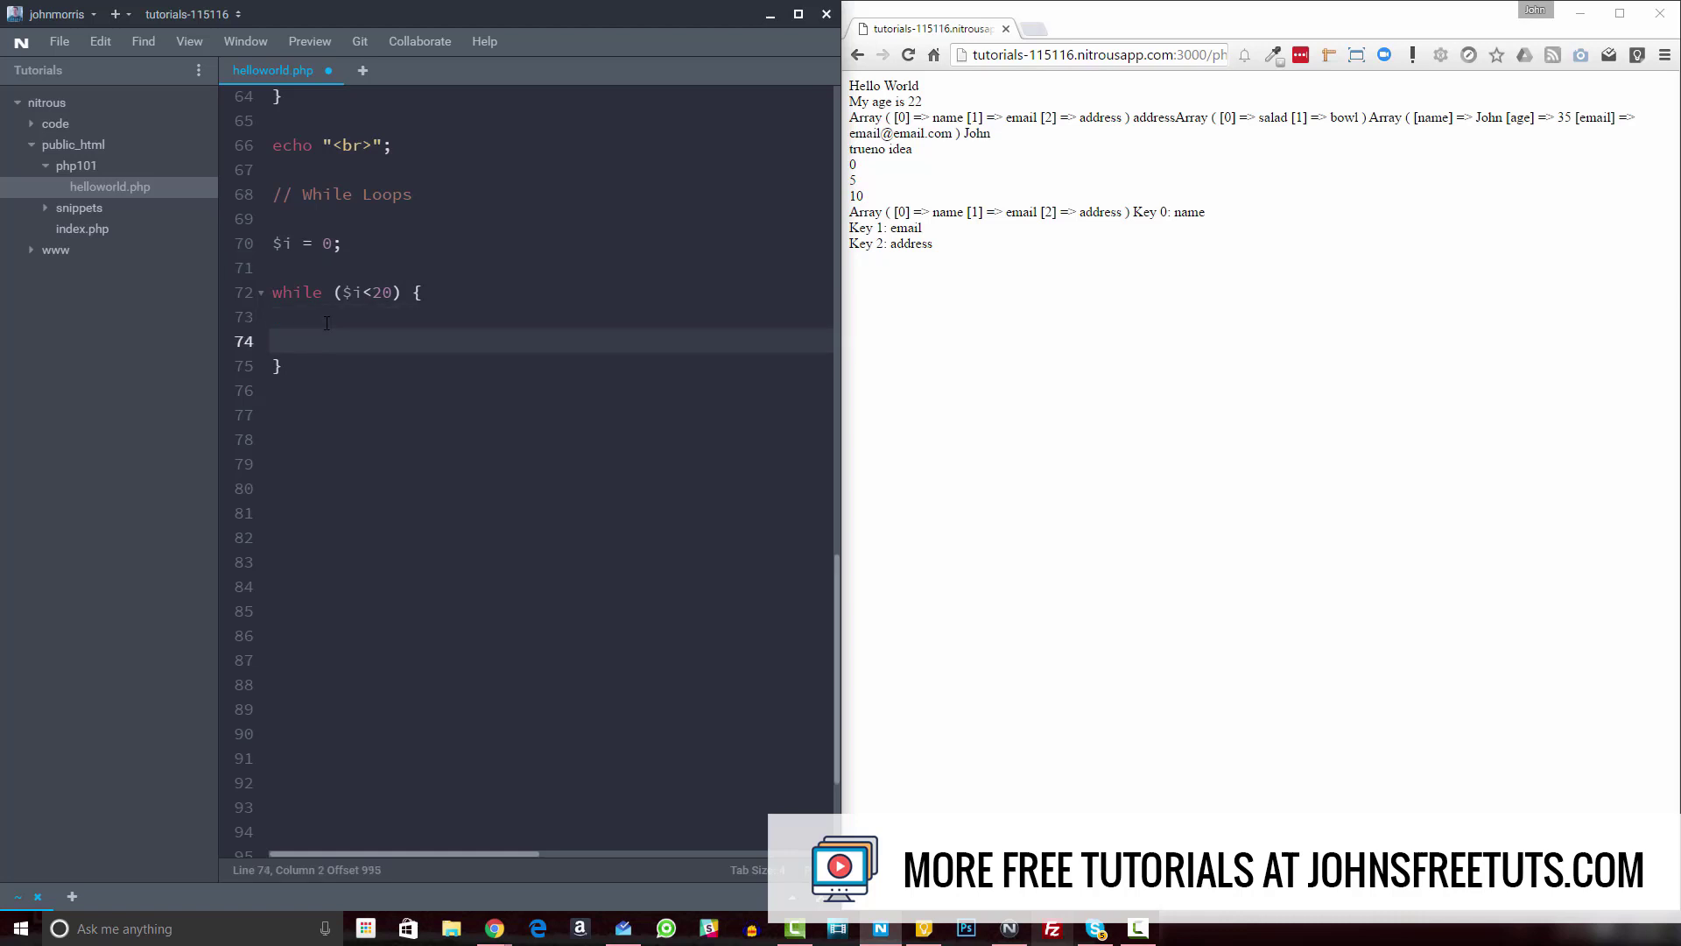
text($i)
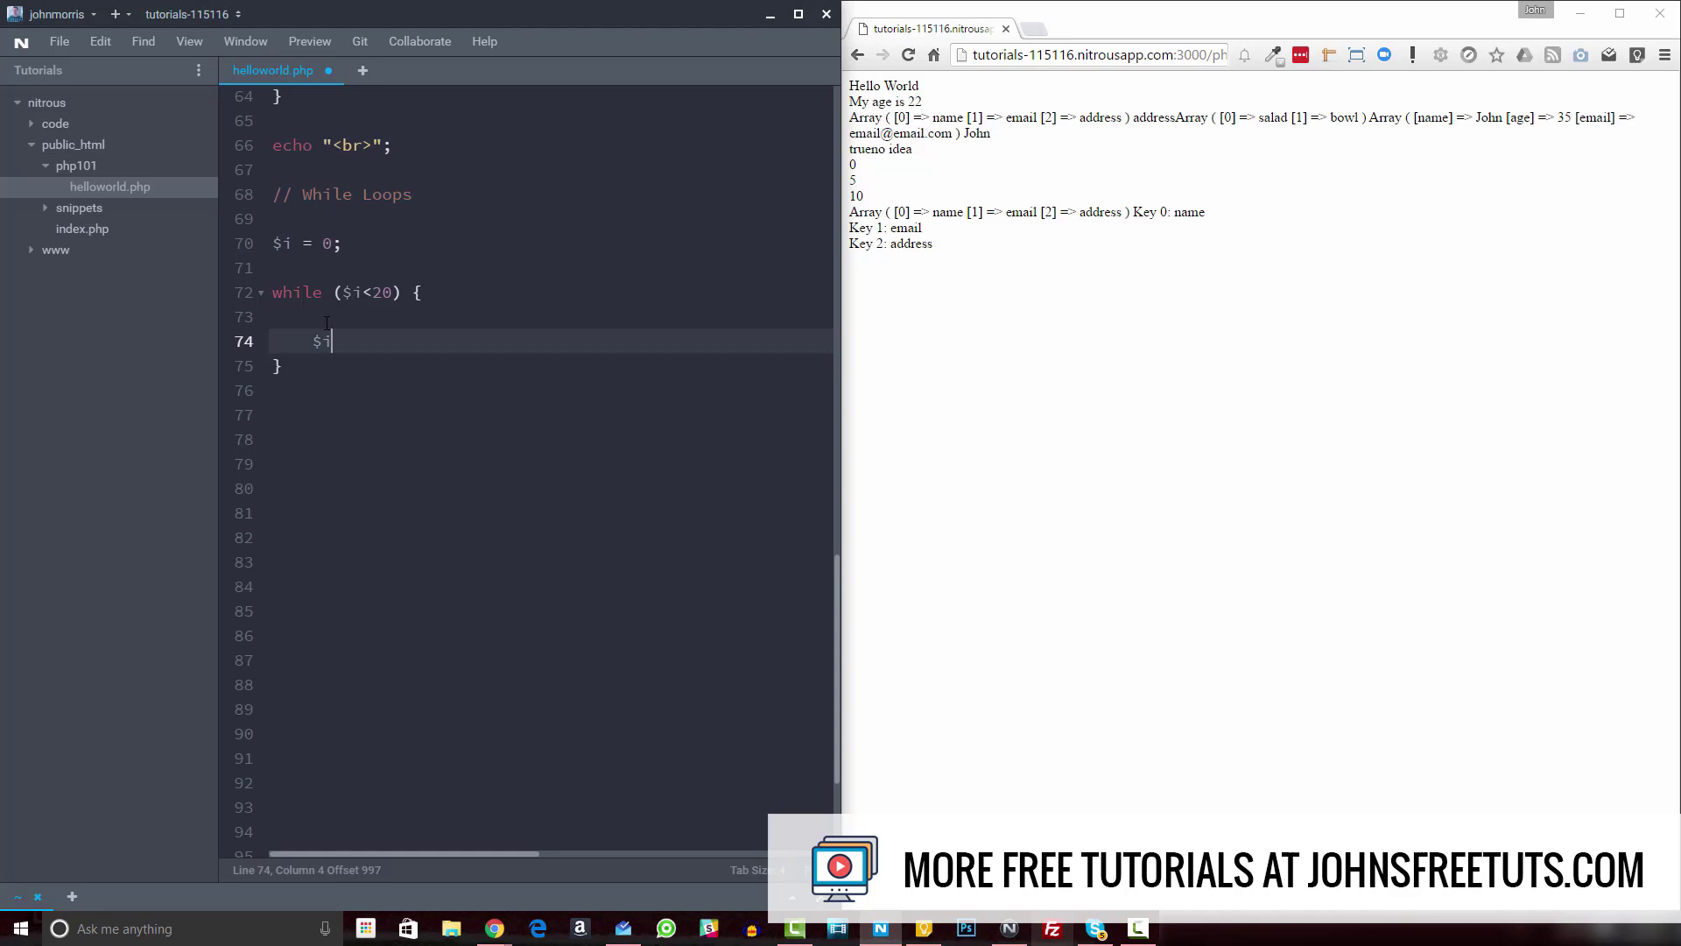
text(++;)
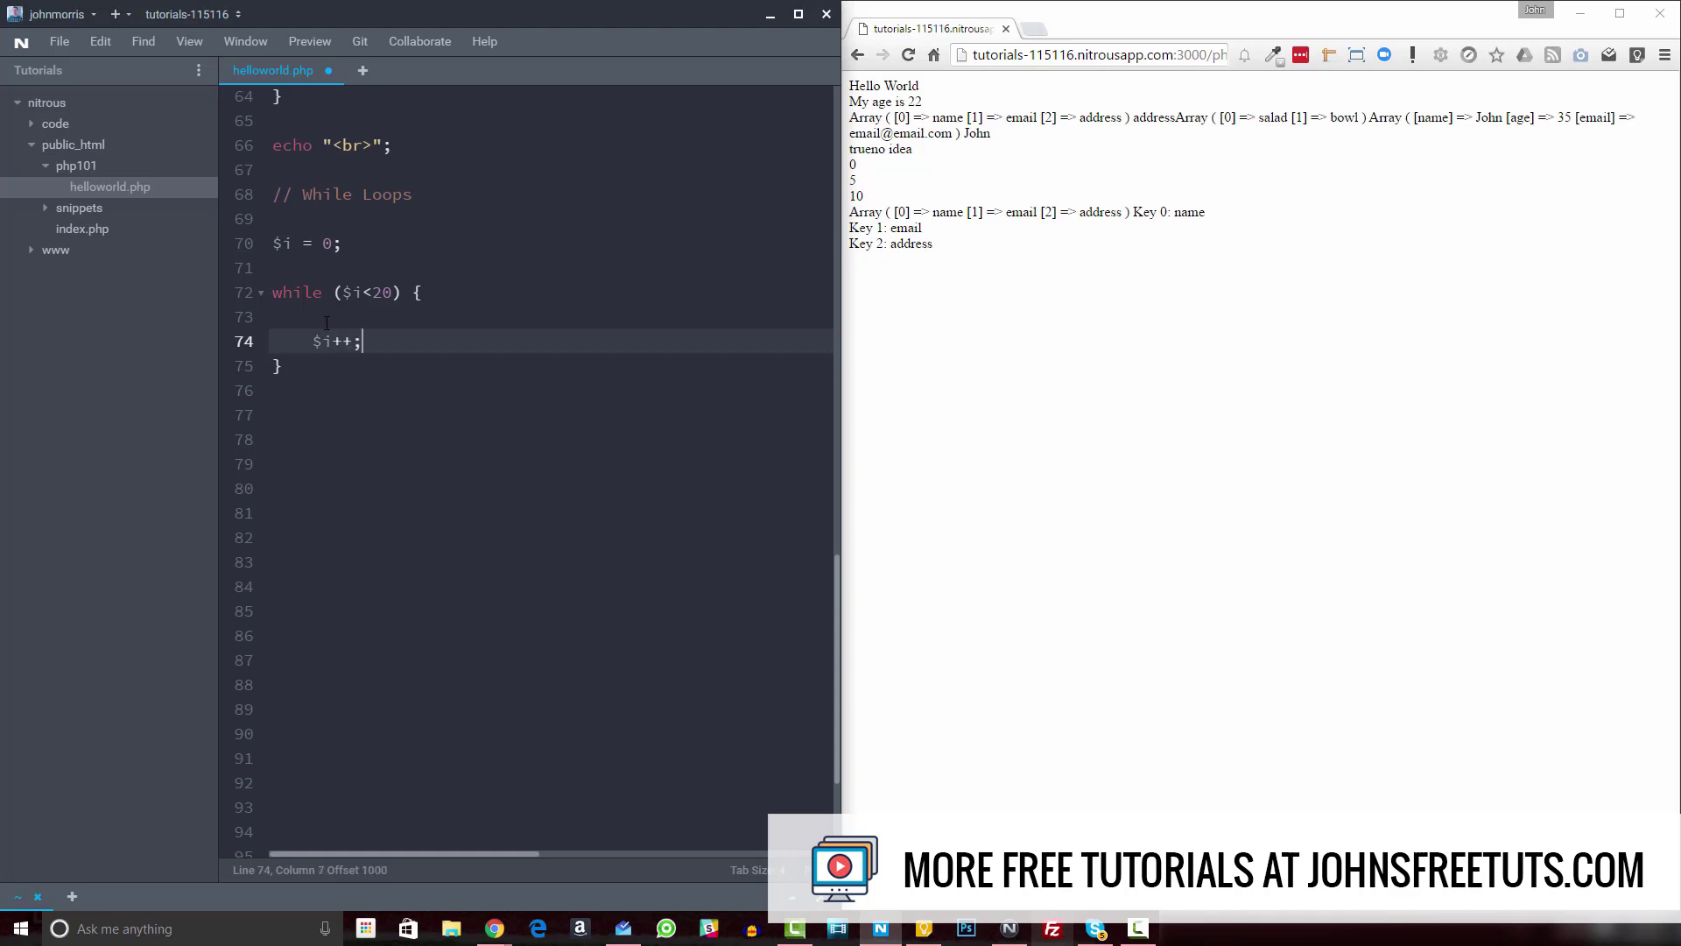
mouse_move(417, 368)
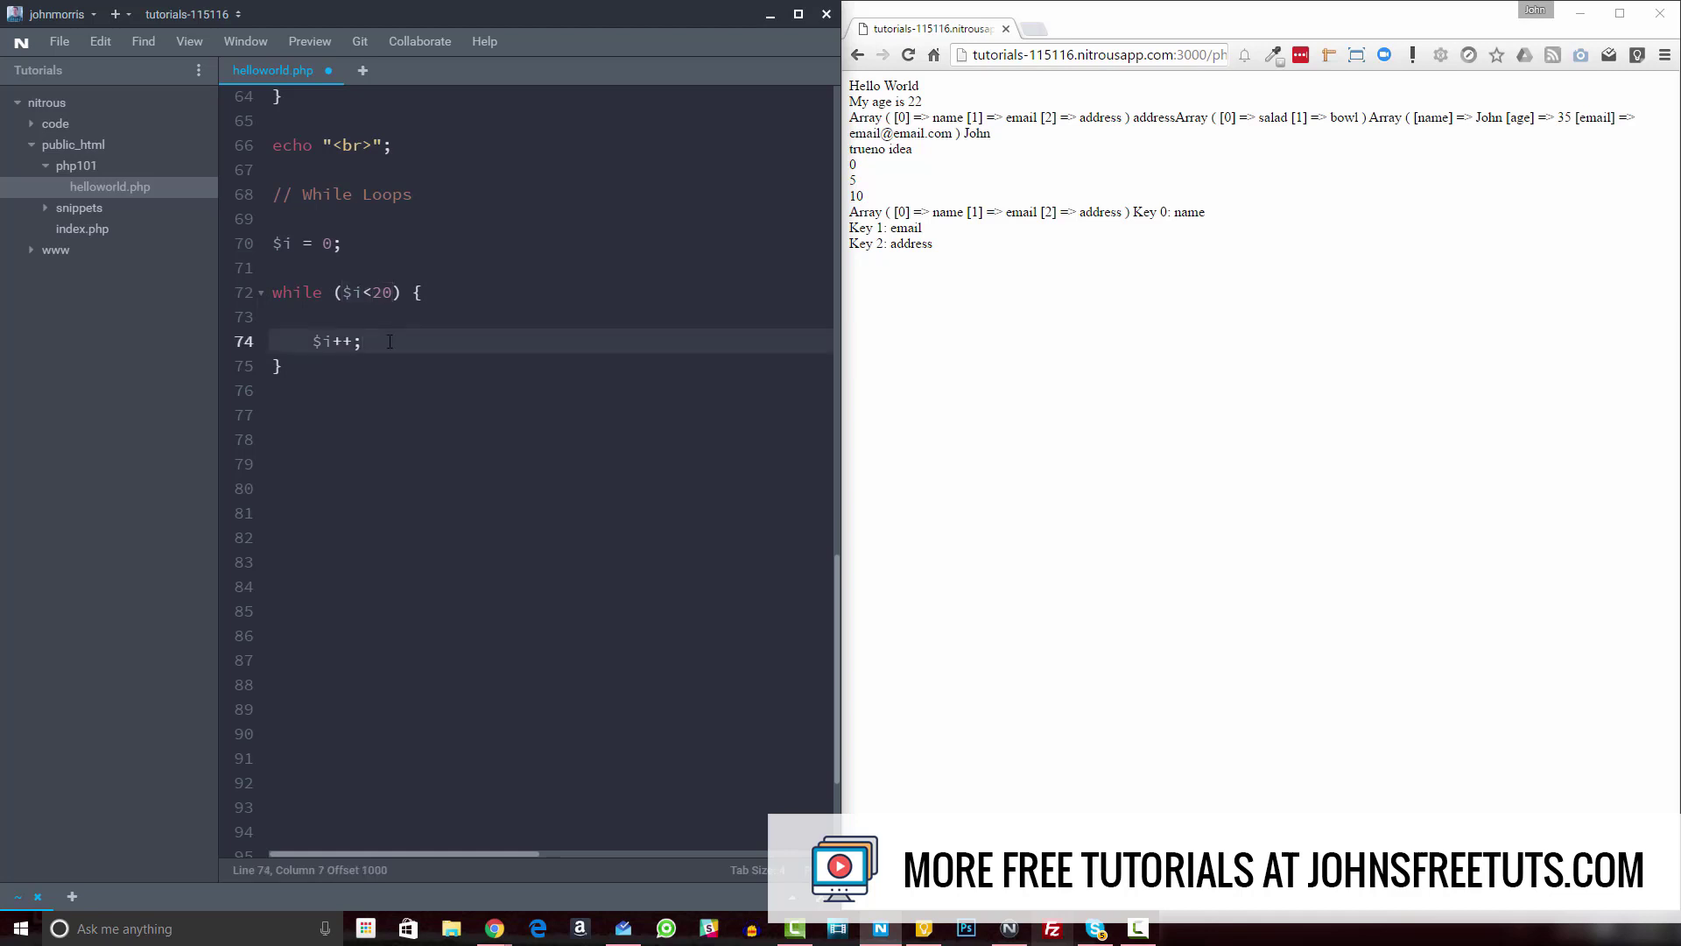
click(365, 341)
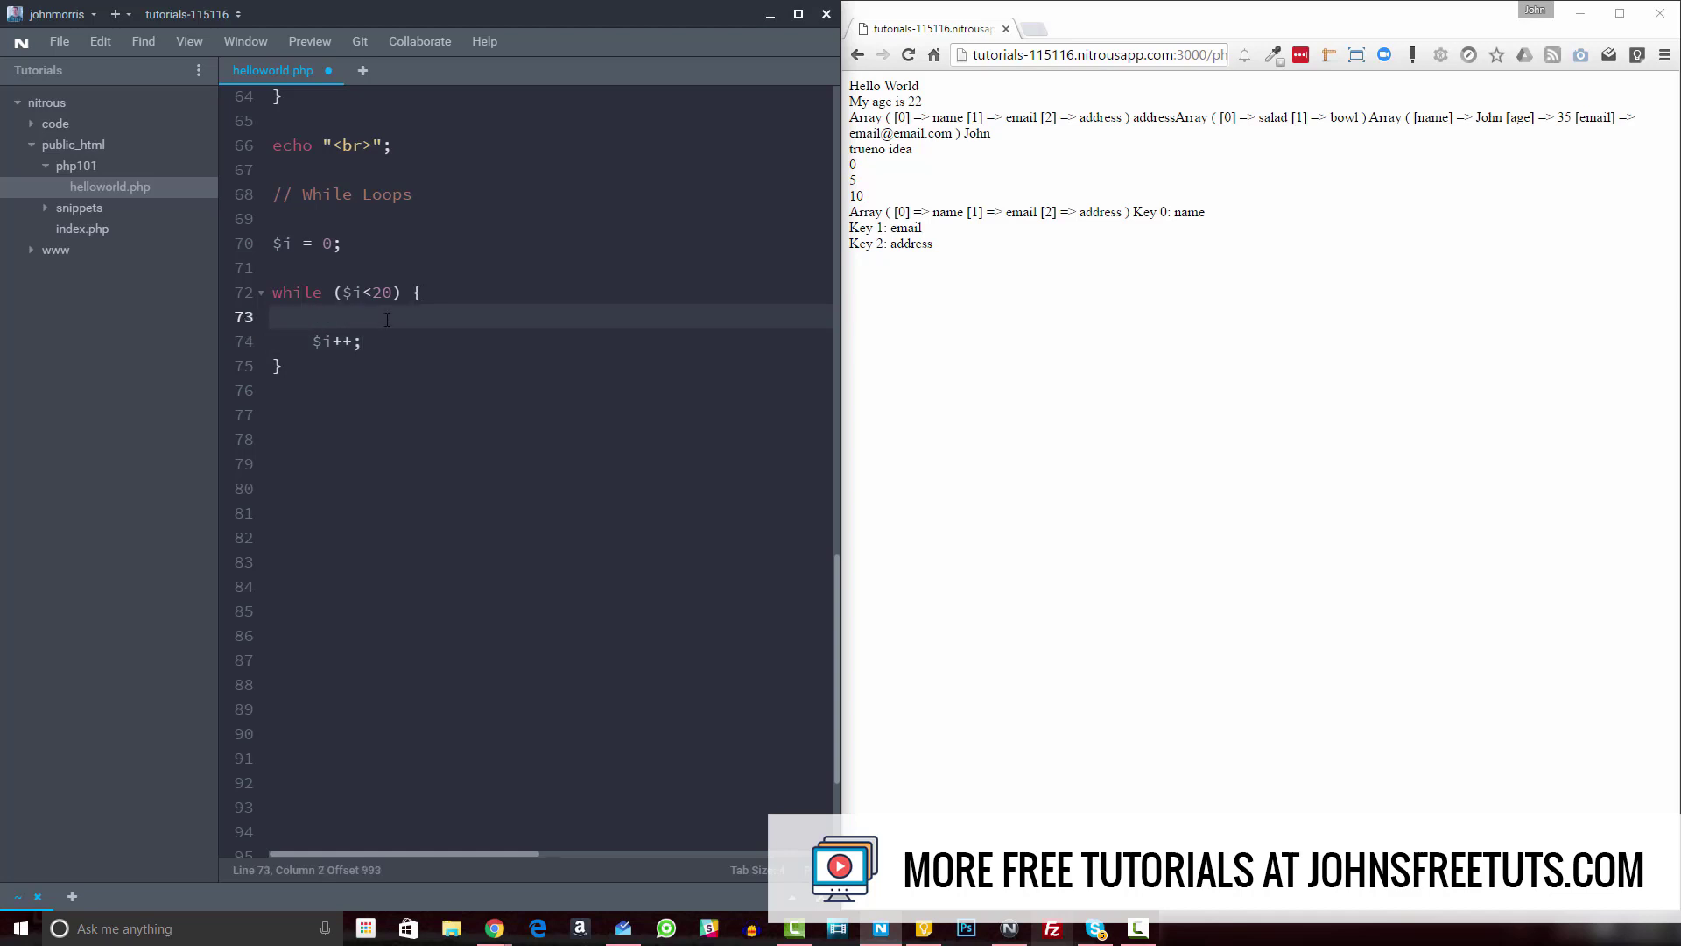
- Echo "$i<br>" in the loop, refresh to see 0–19, then change the condition to $i<=20
key(enter)
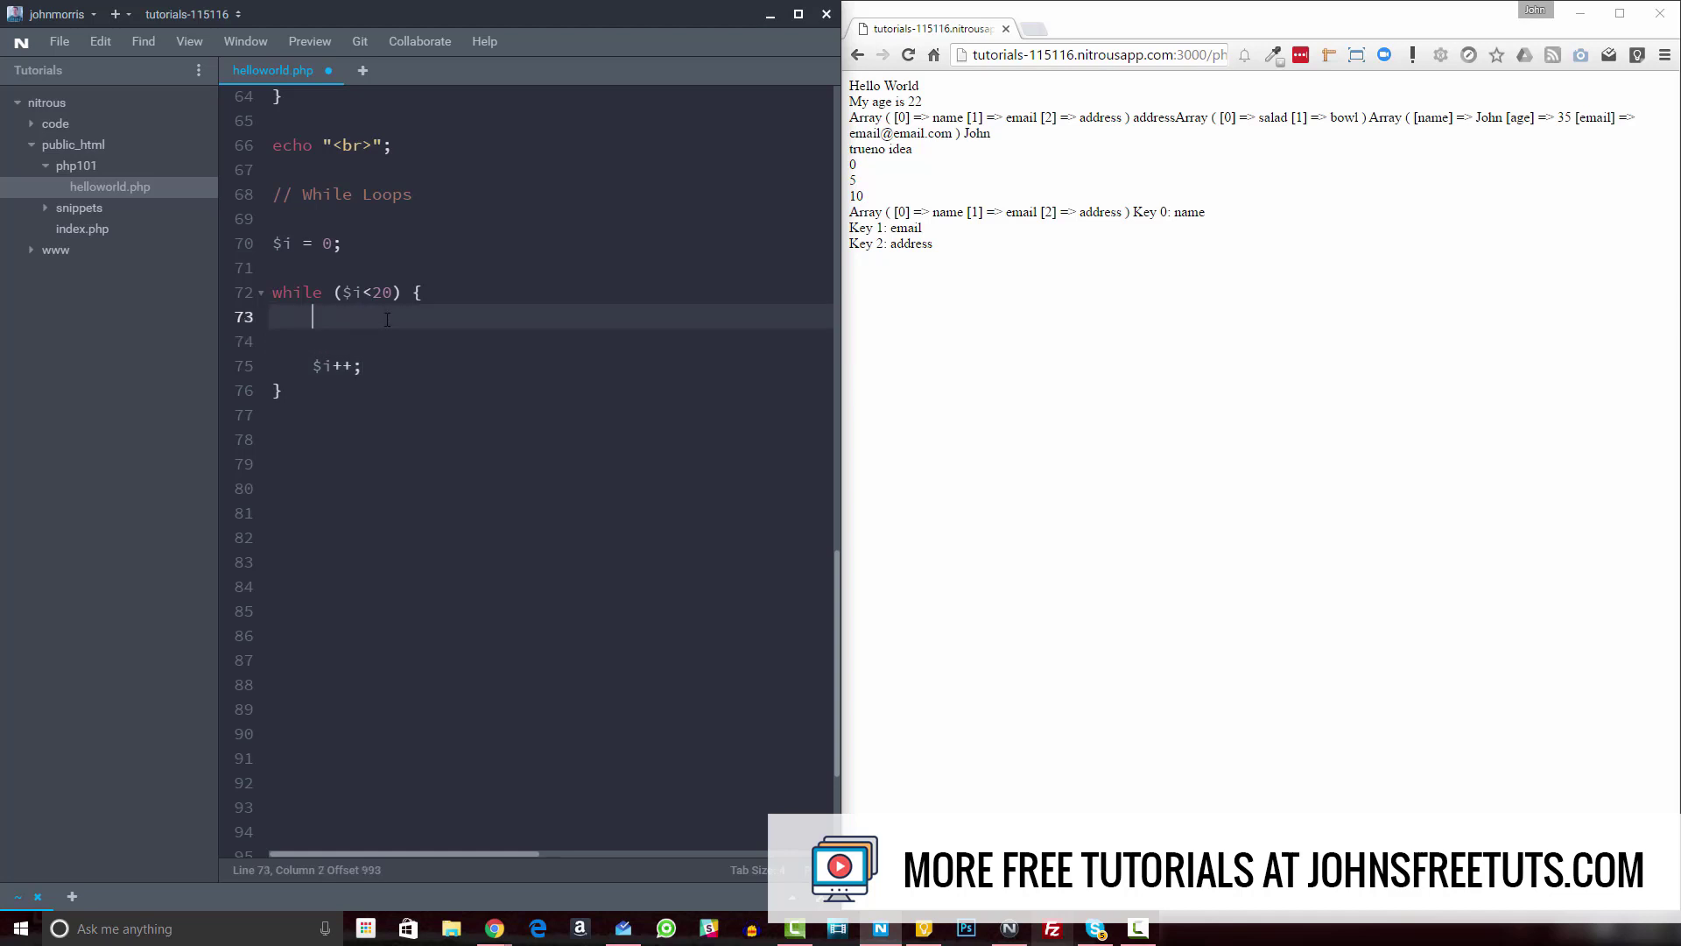
text(echo ")
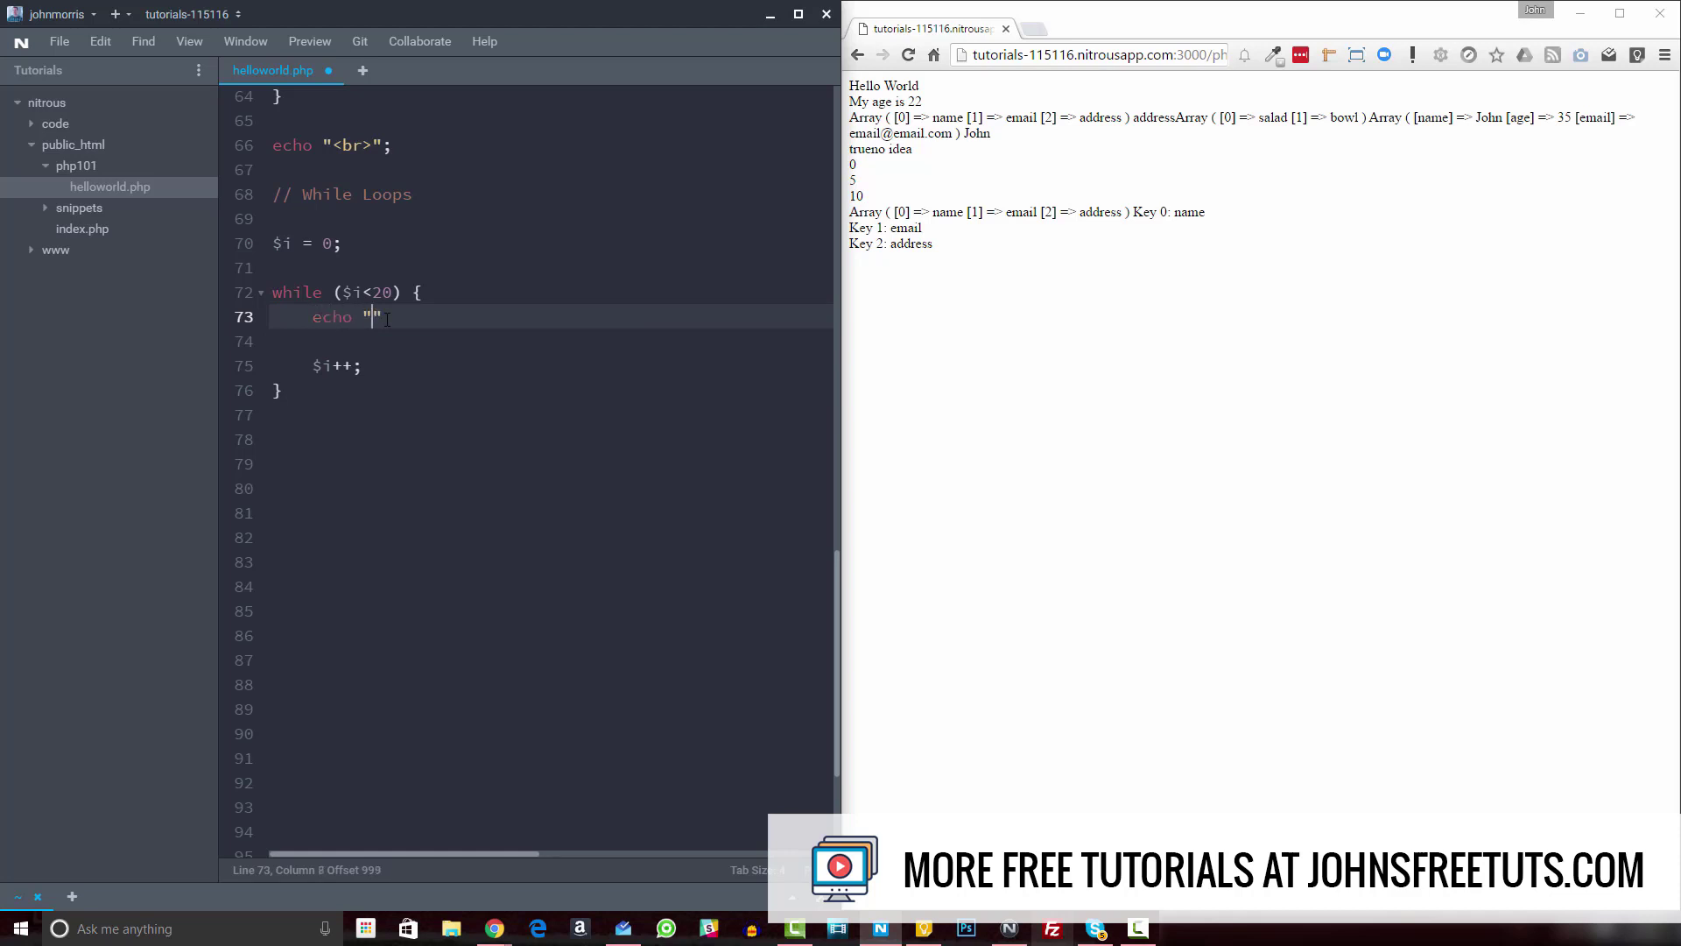
text($i)
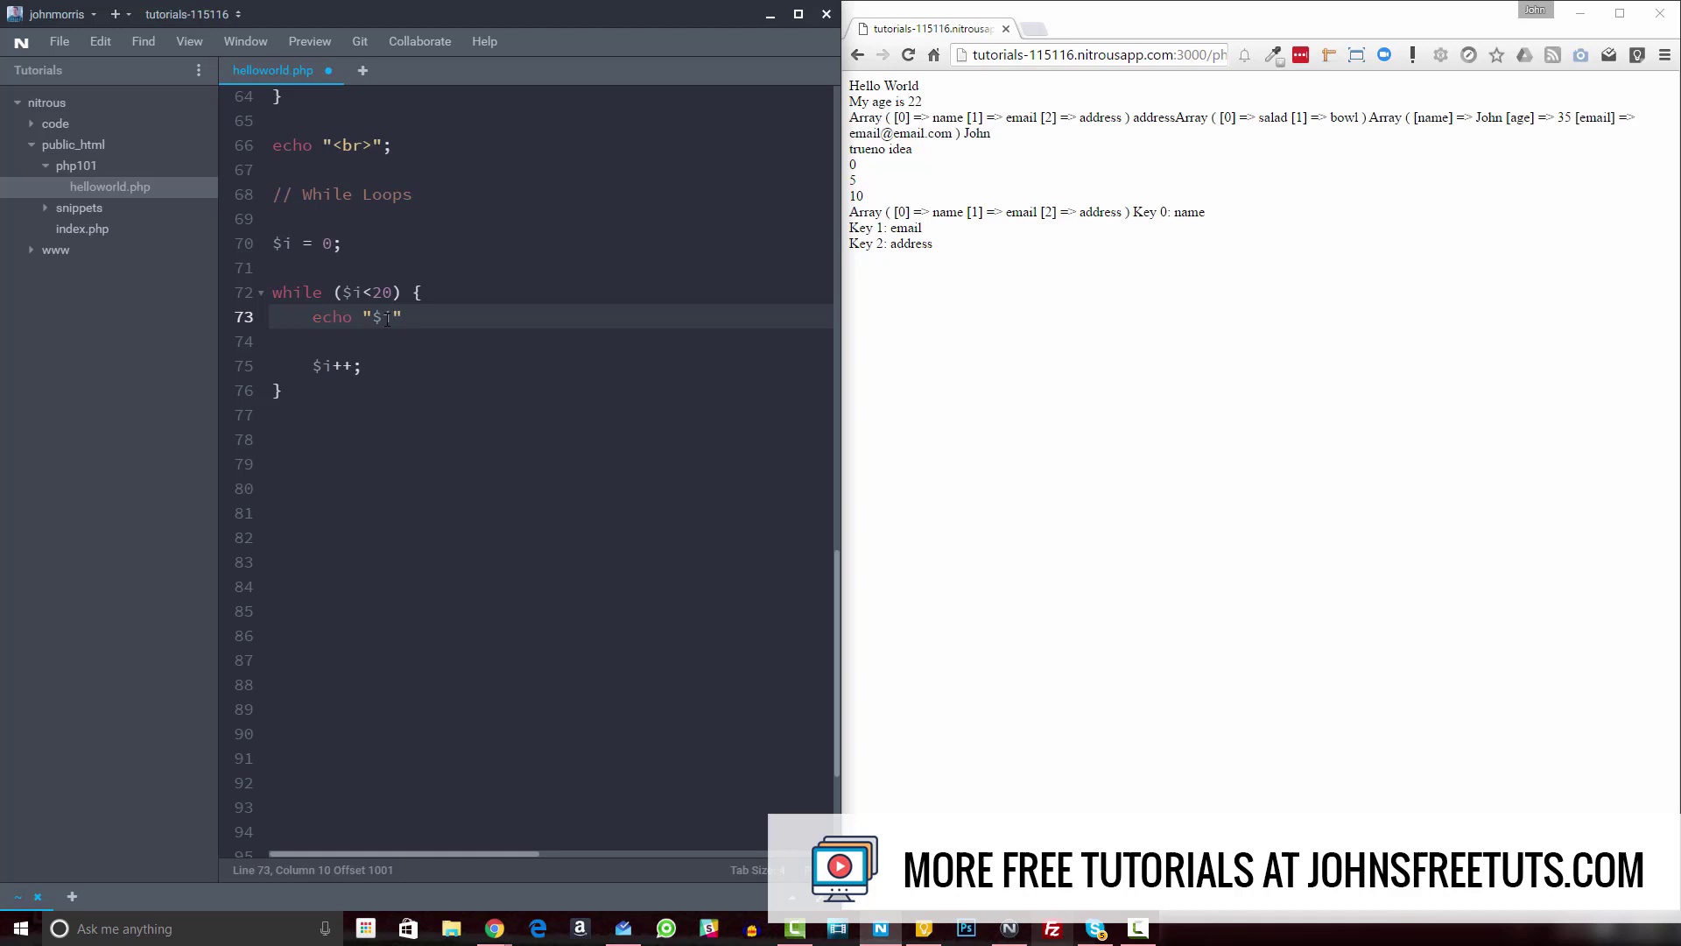
text(<br)
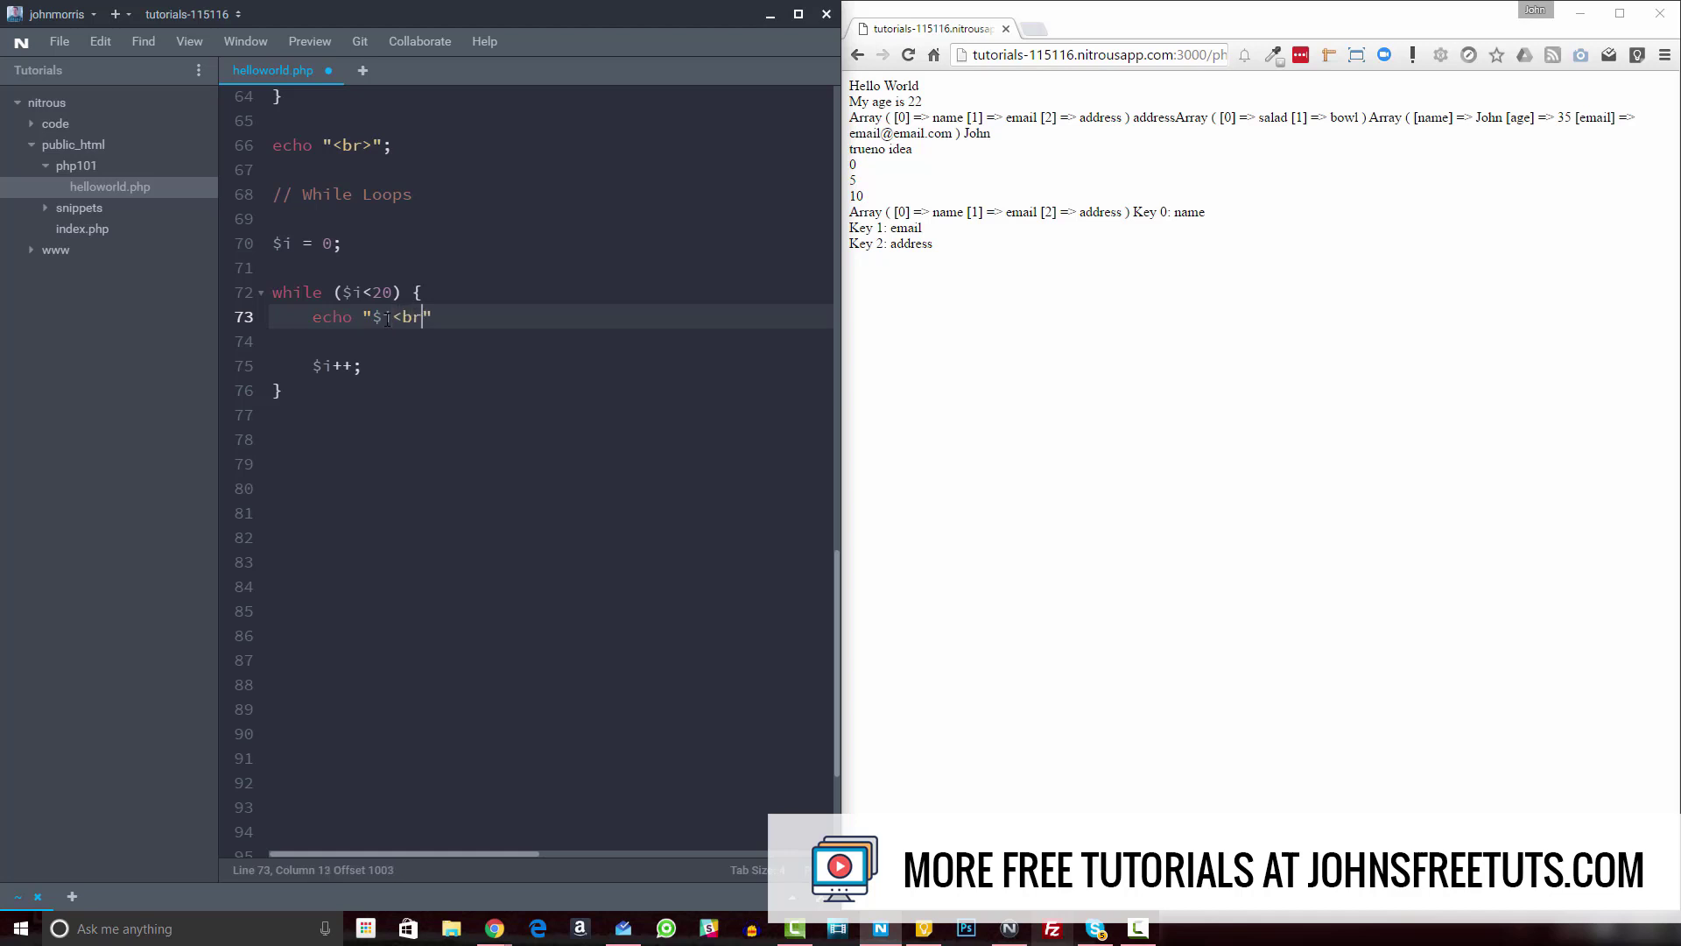
text(";)
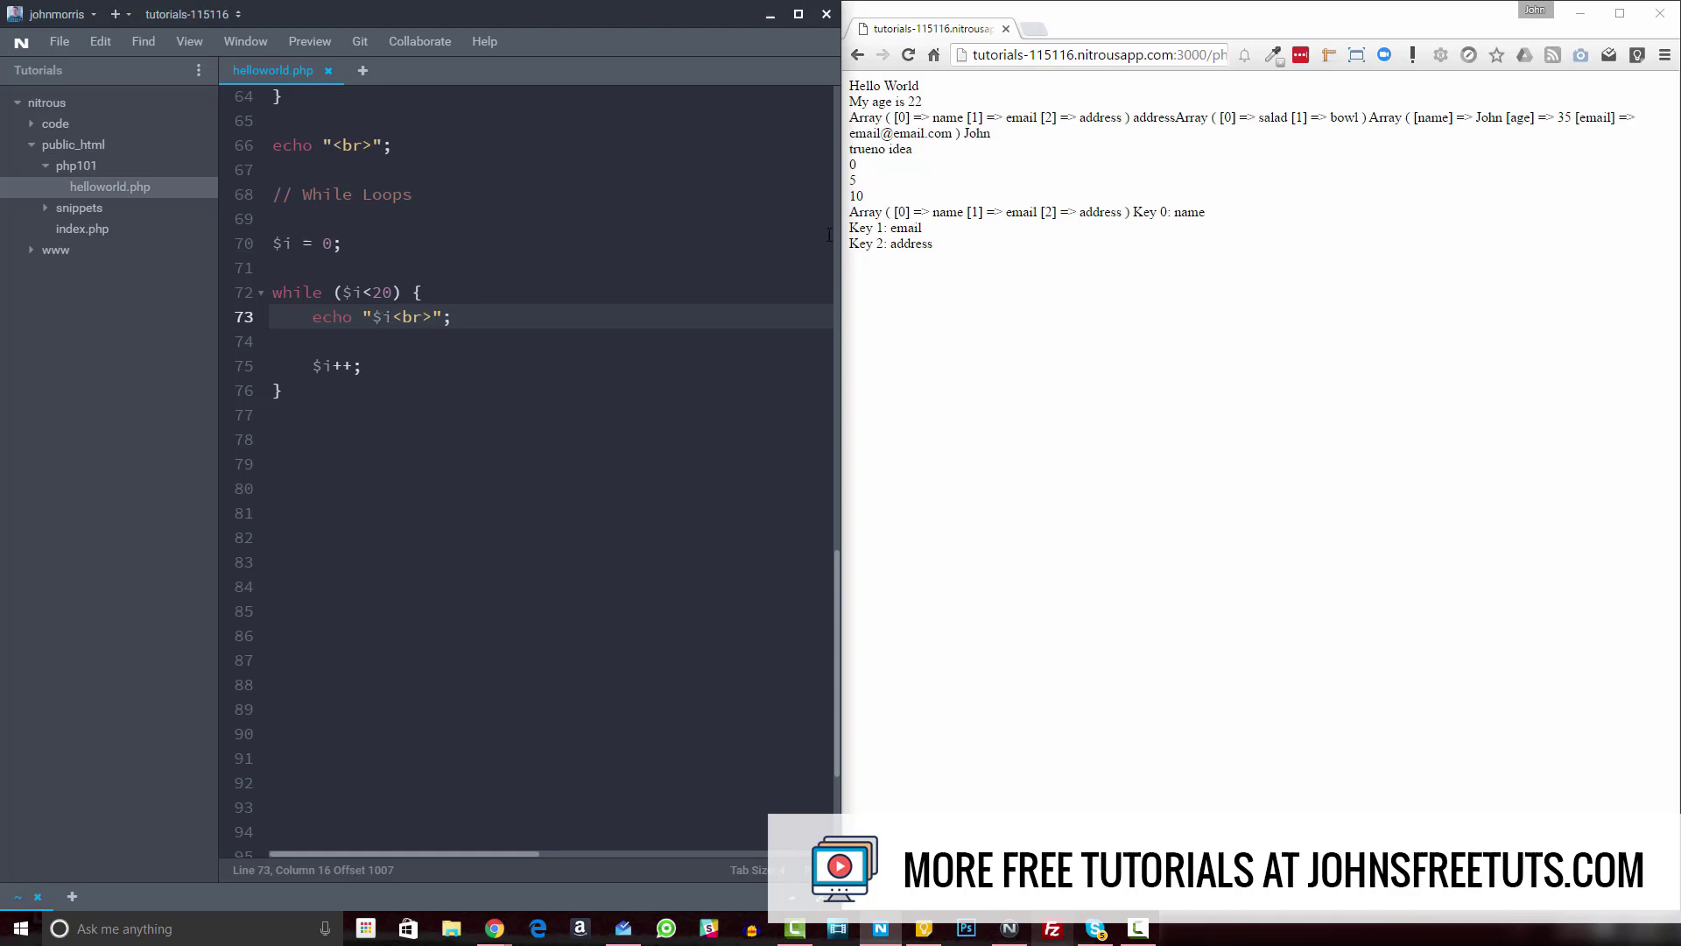
click(908, 54)
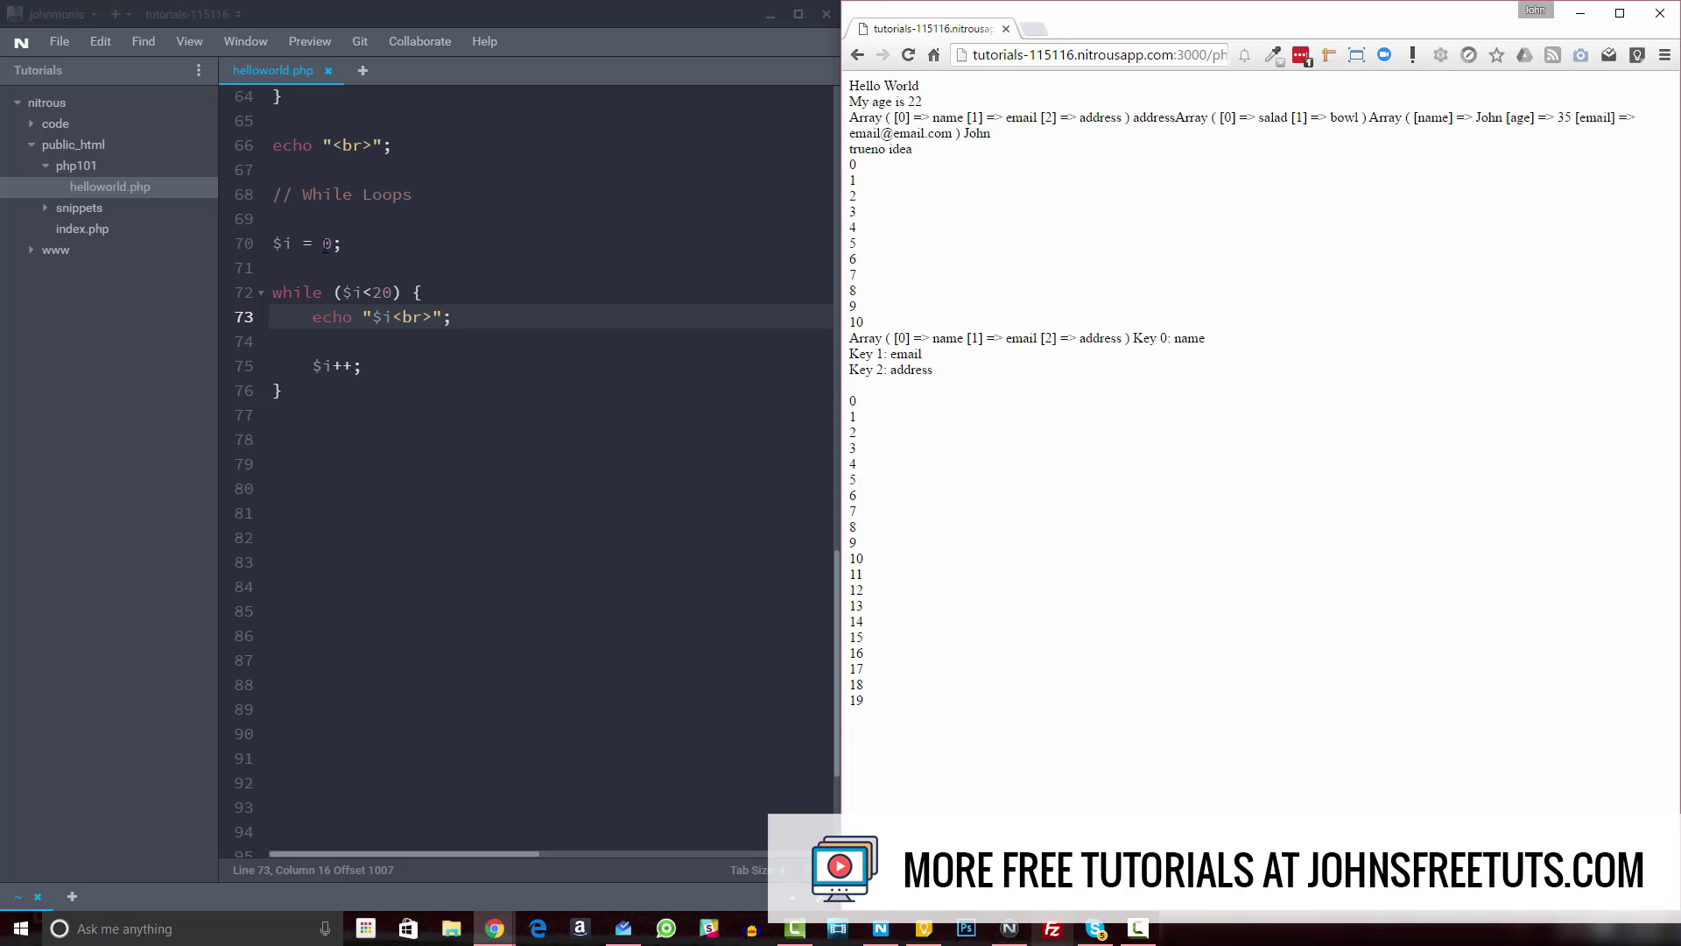
mouse_move(861, 742)
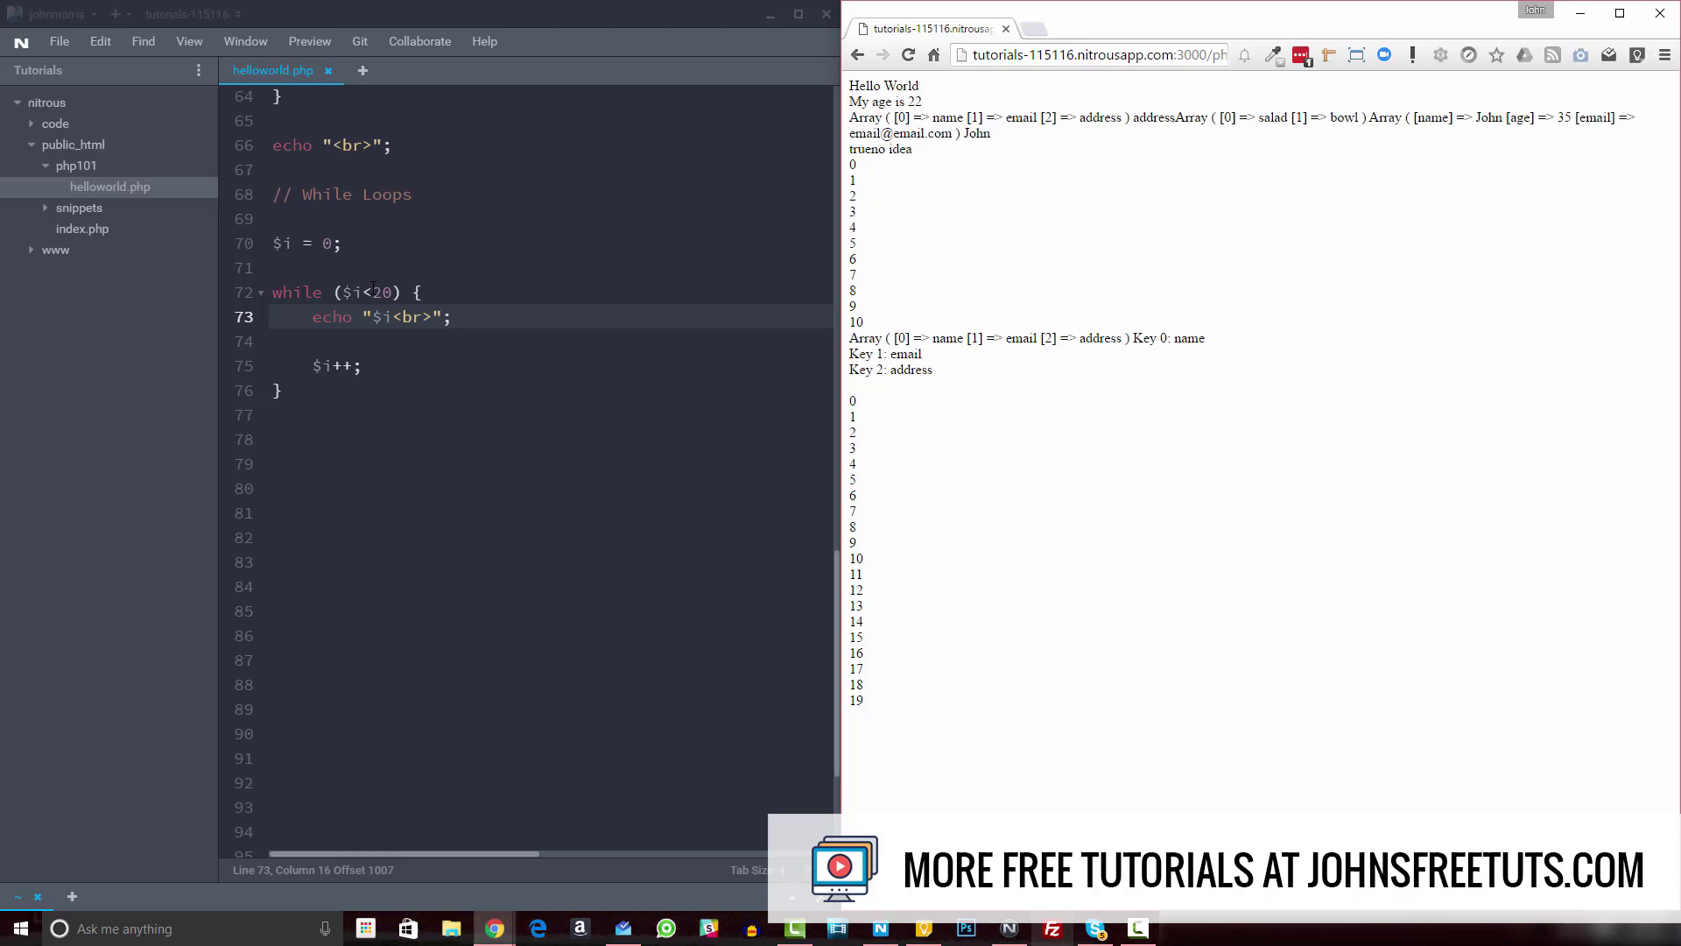
text(=)
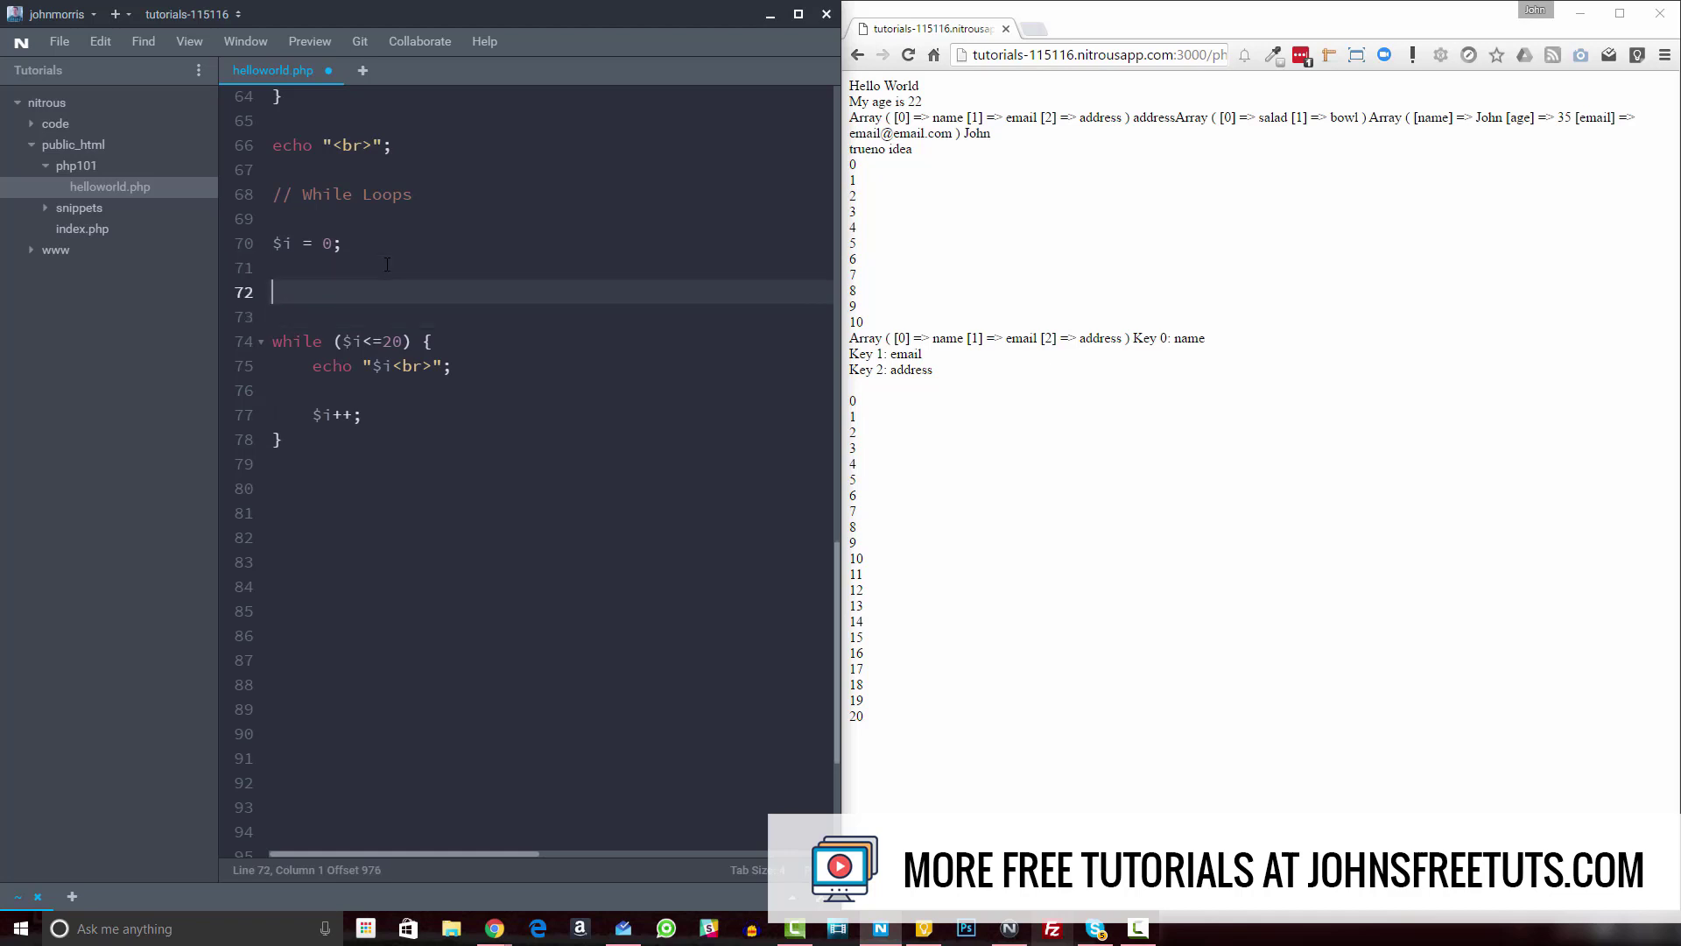
- Define $array = array('name','email','address'); on a new line above the while loop
text($a)
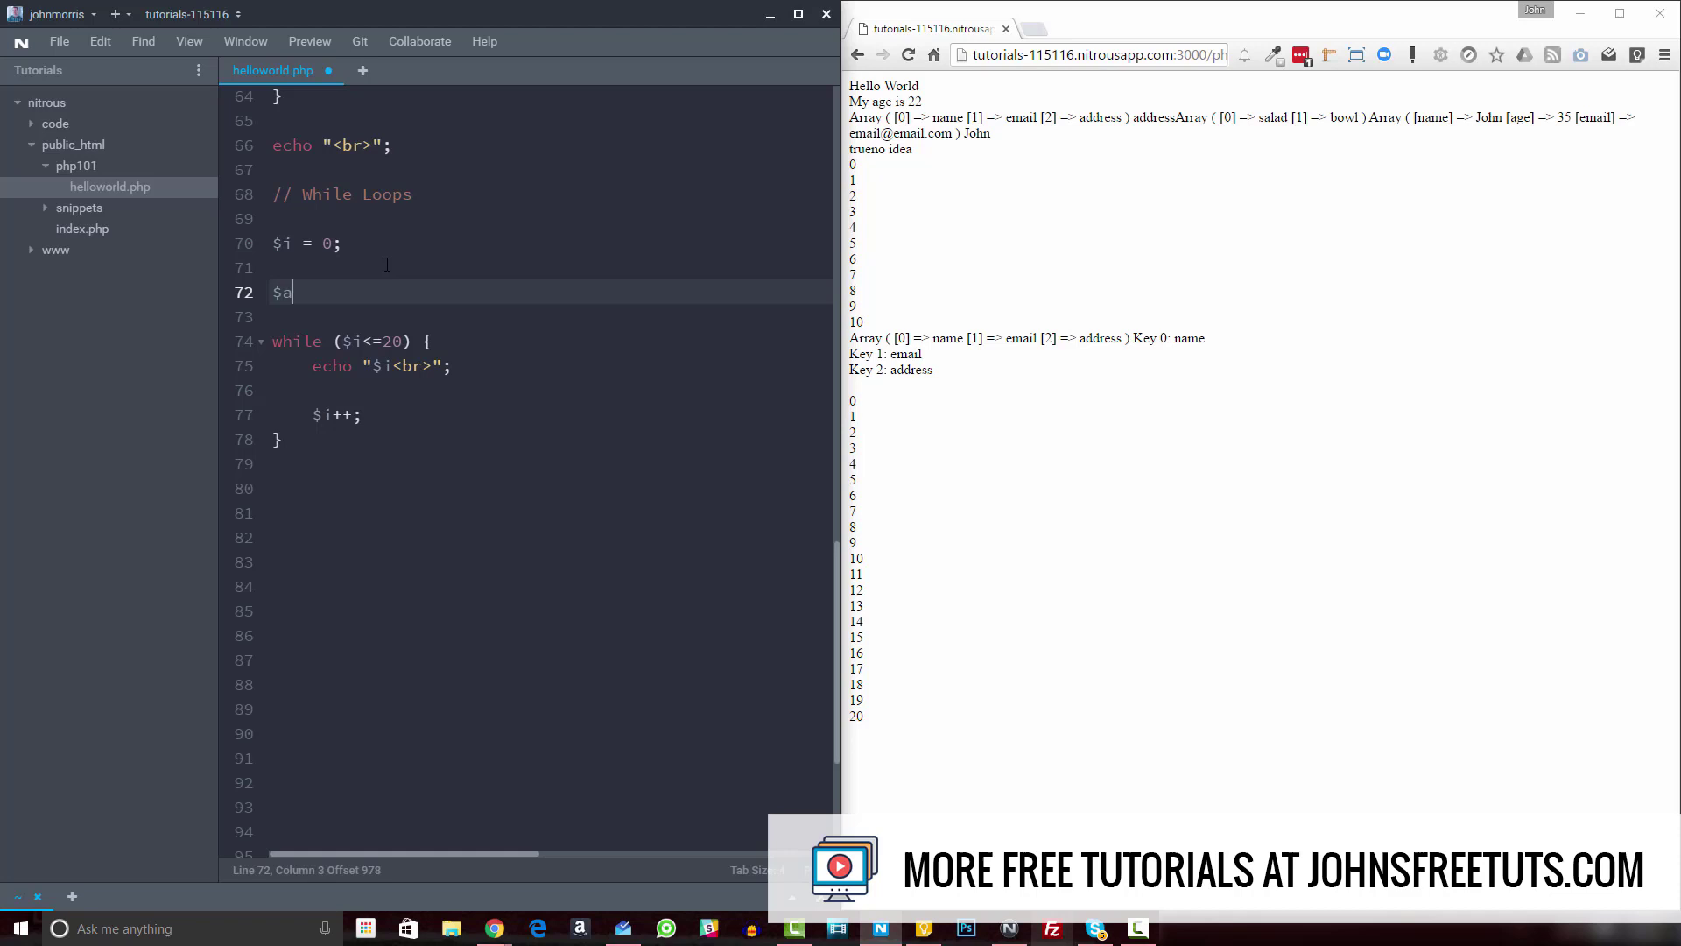
text(rray)
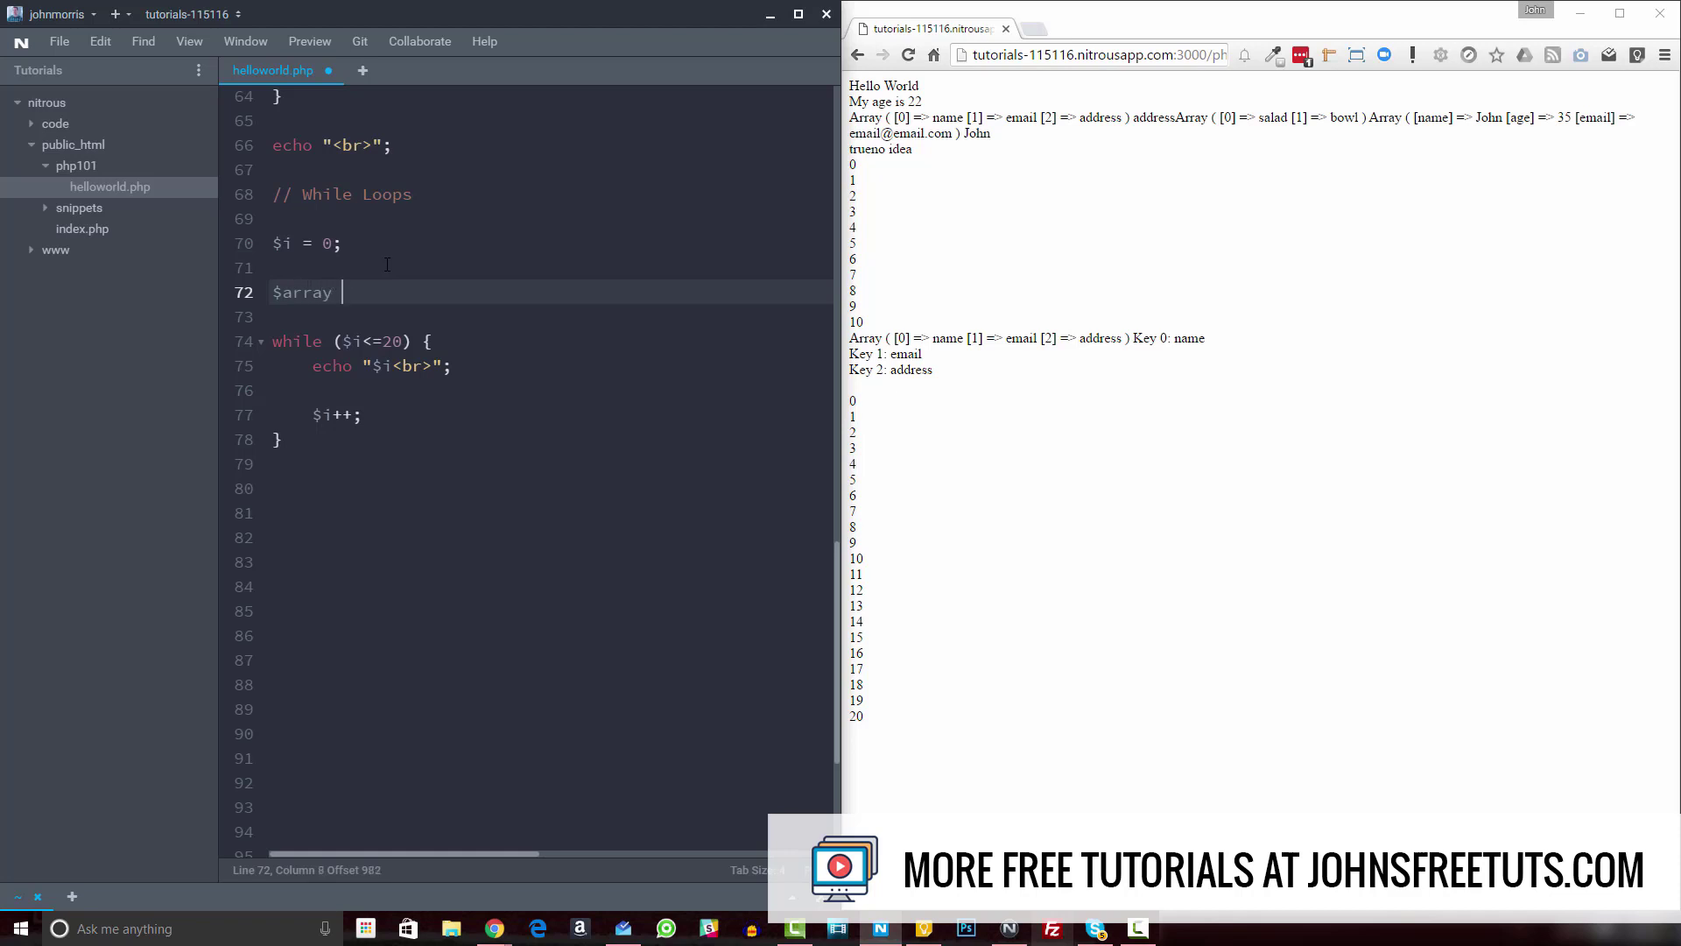
text(= array())
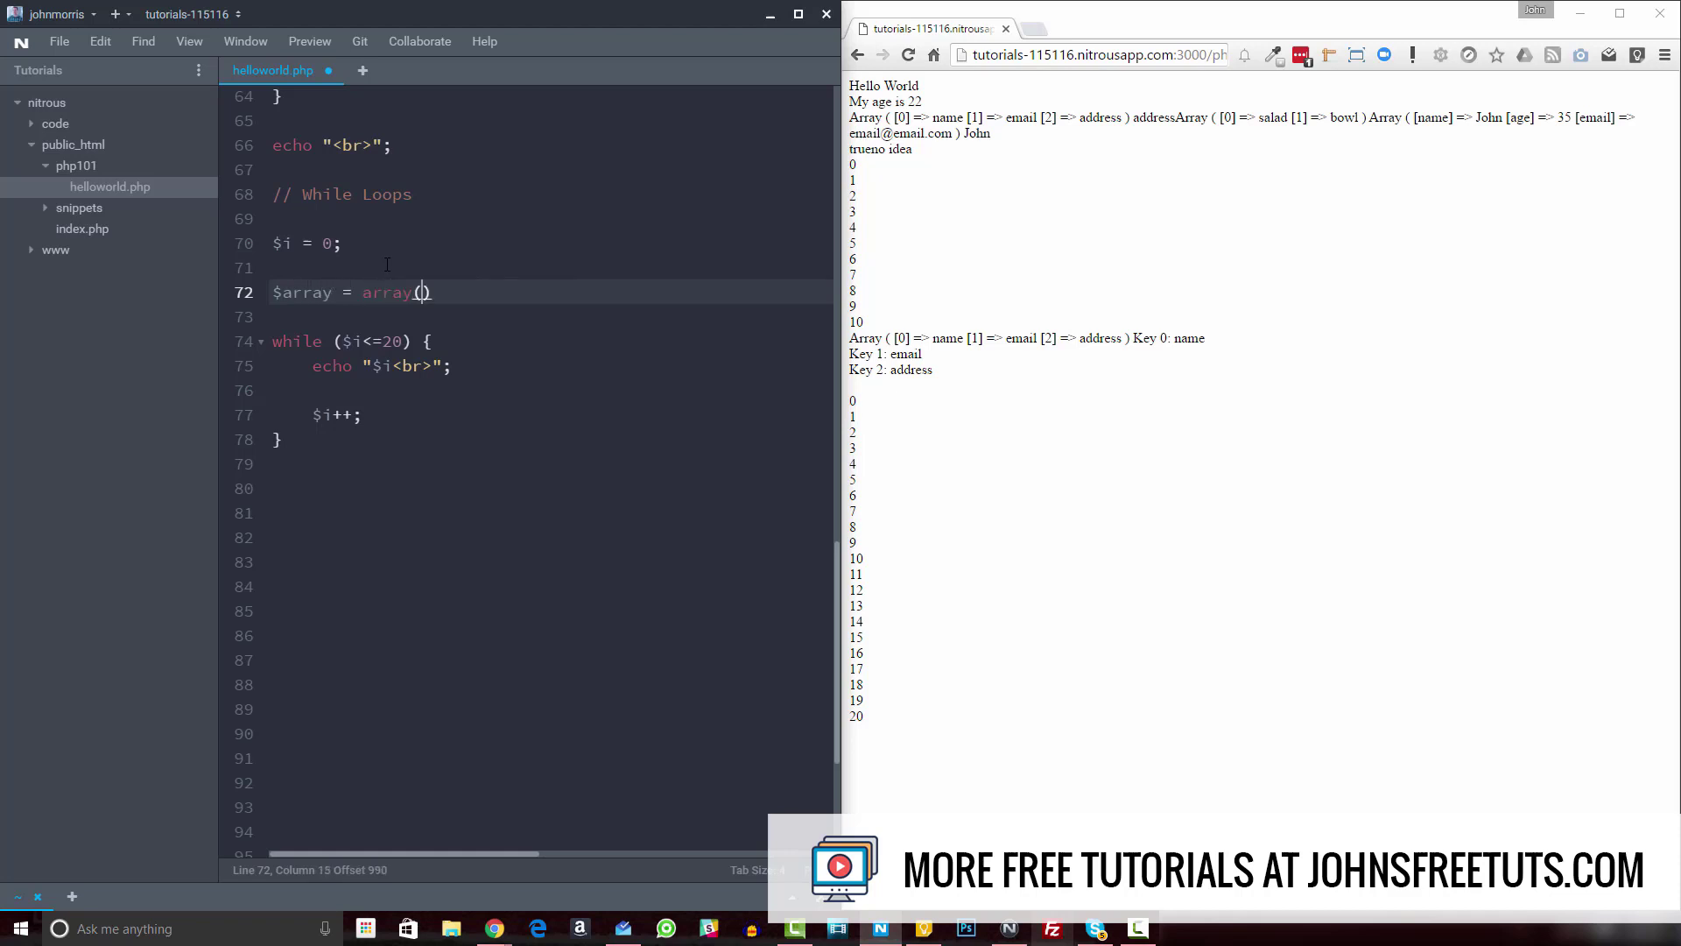
text('an')
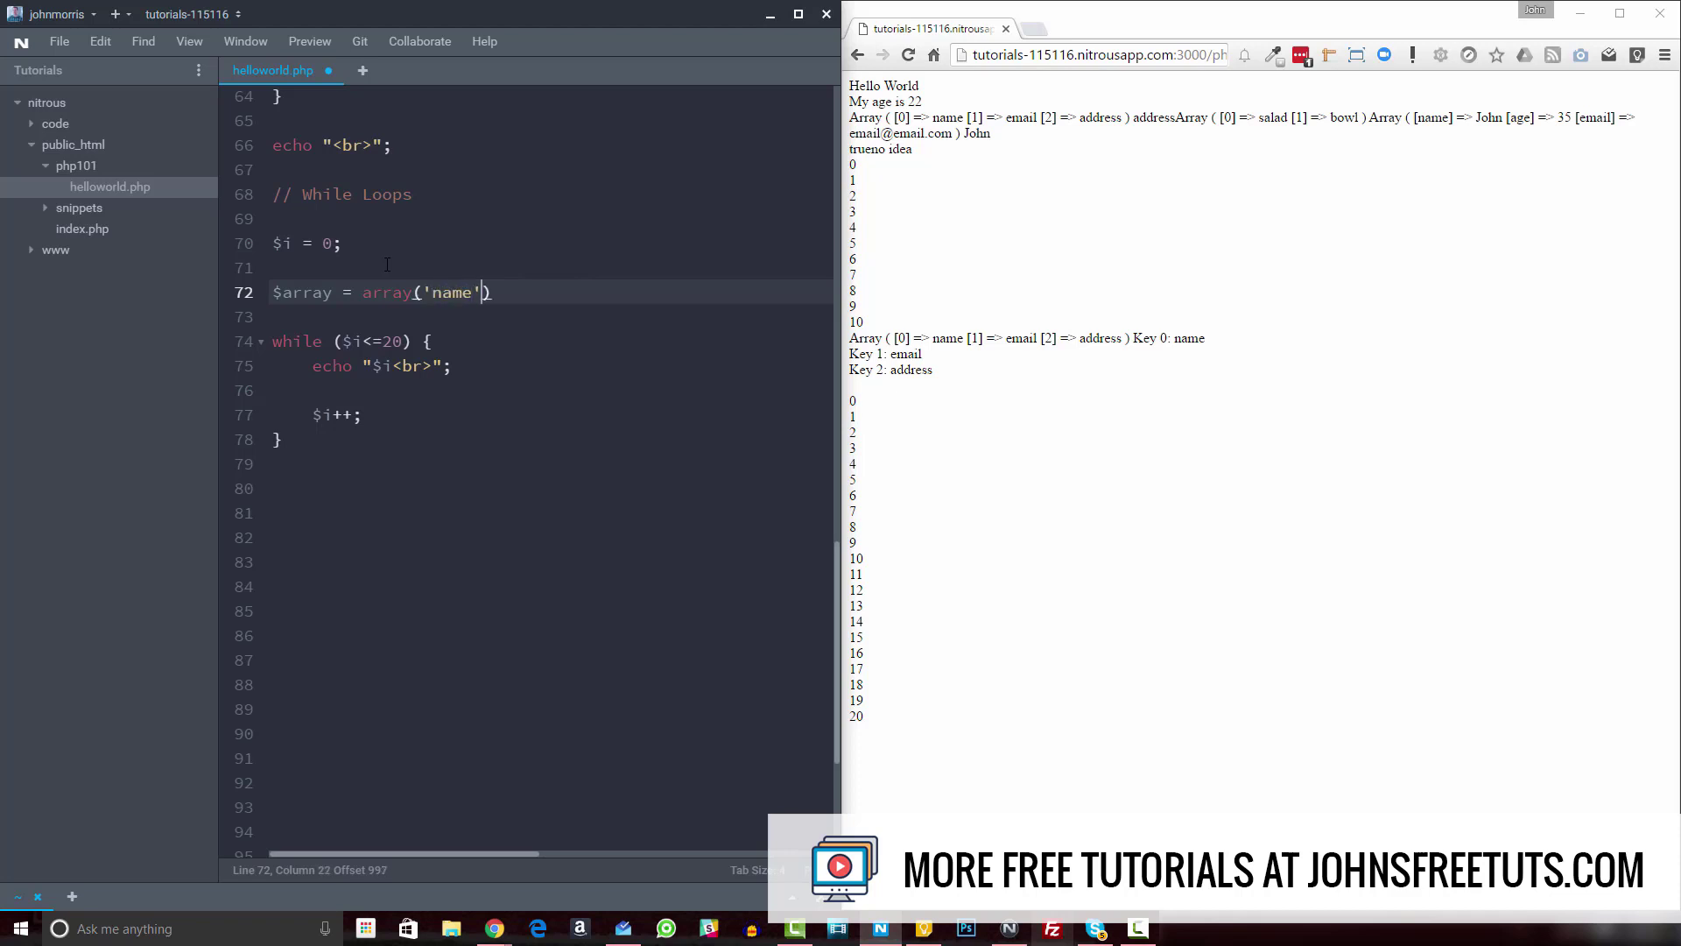
text(,'email',')
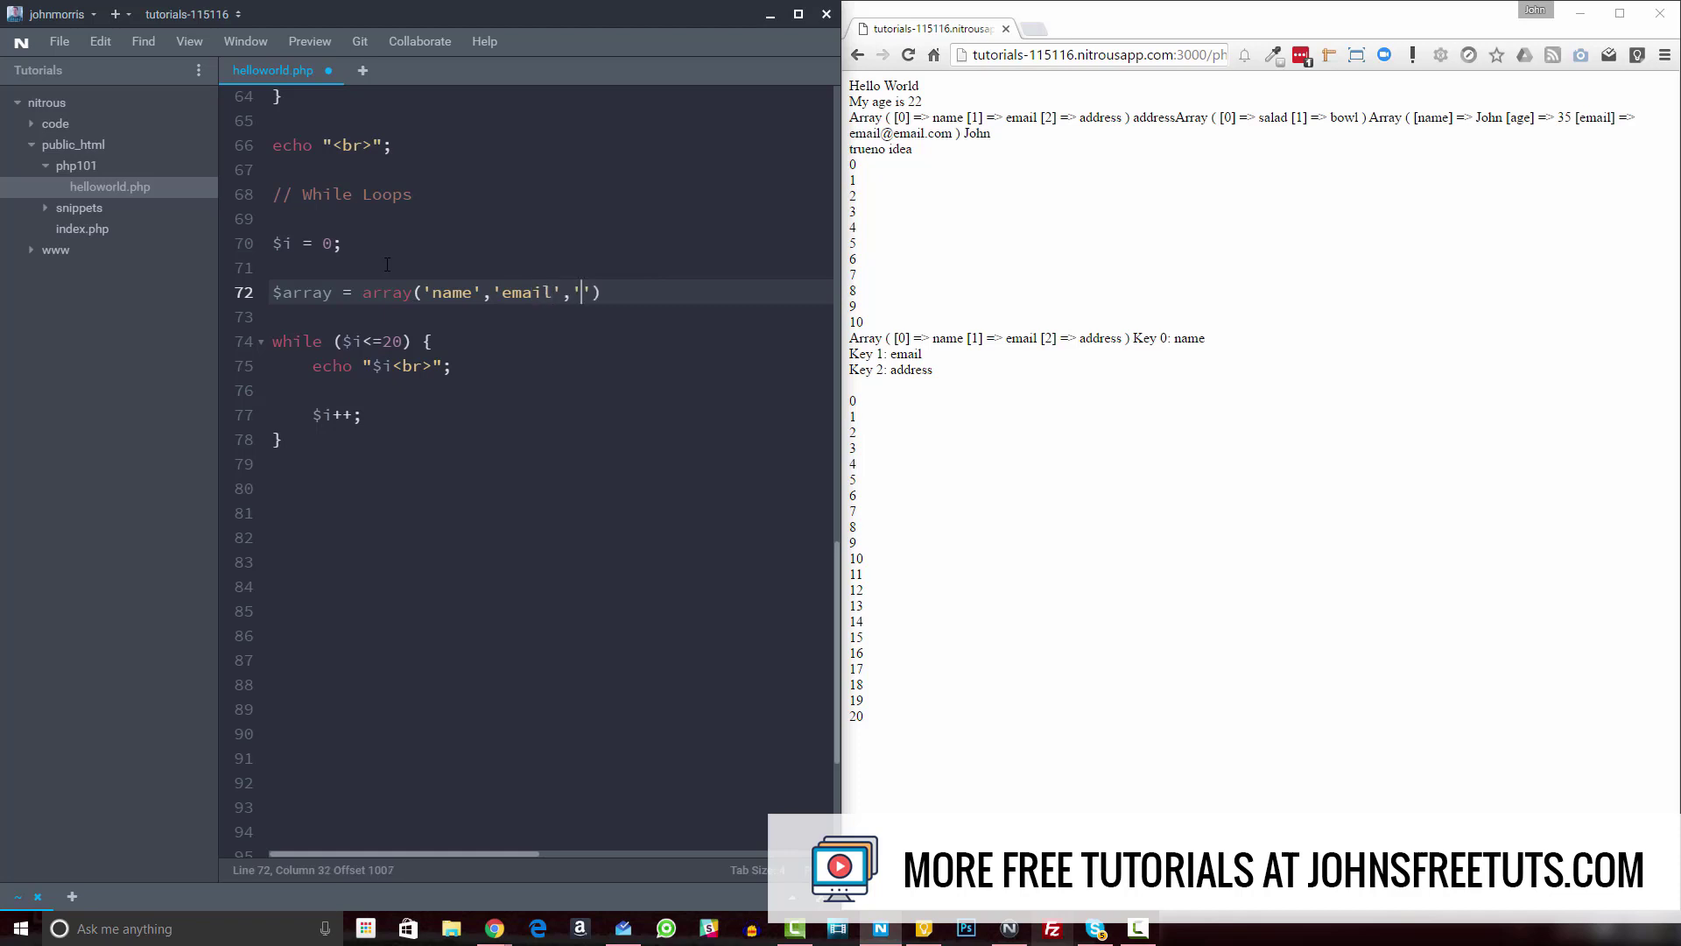
text(address')
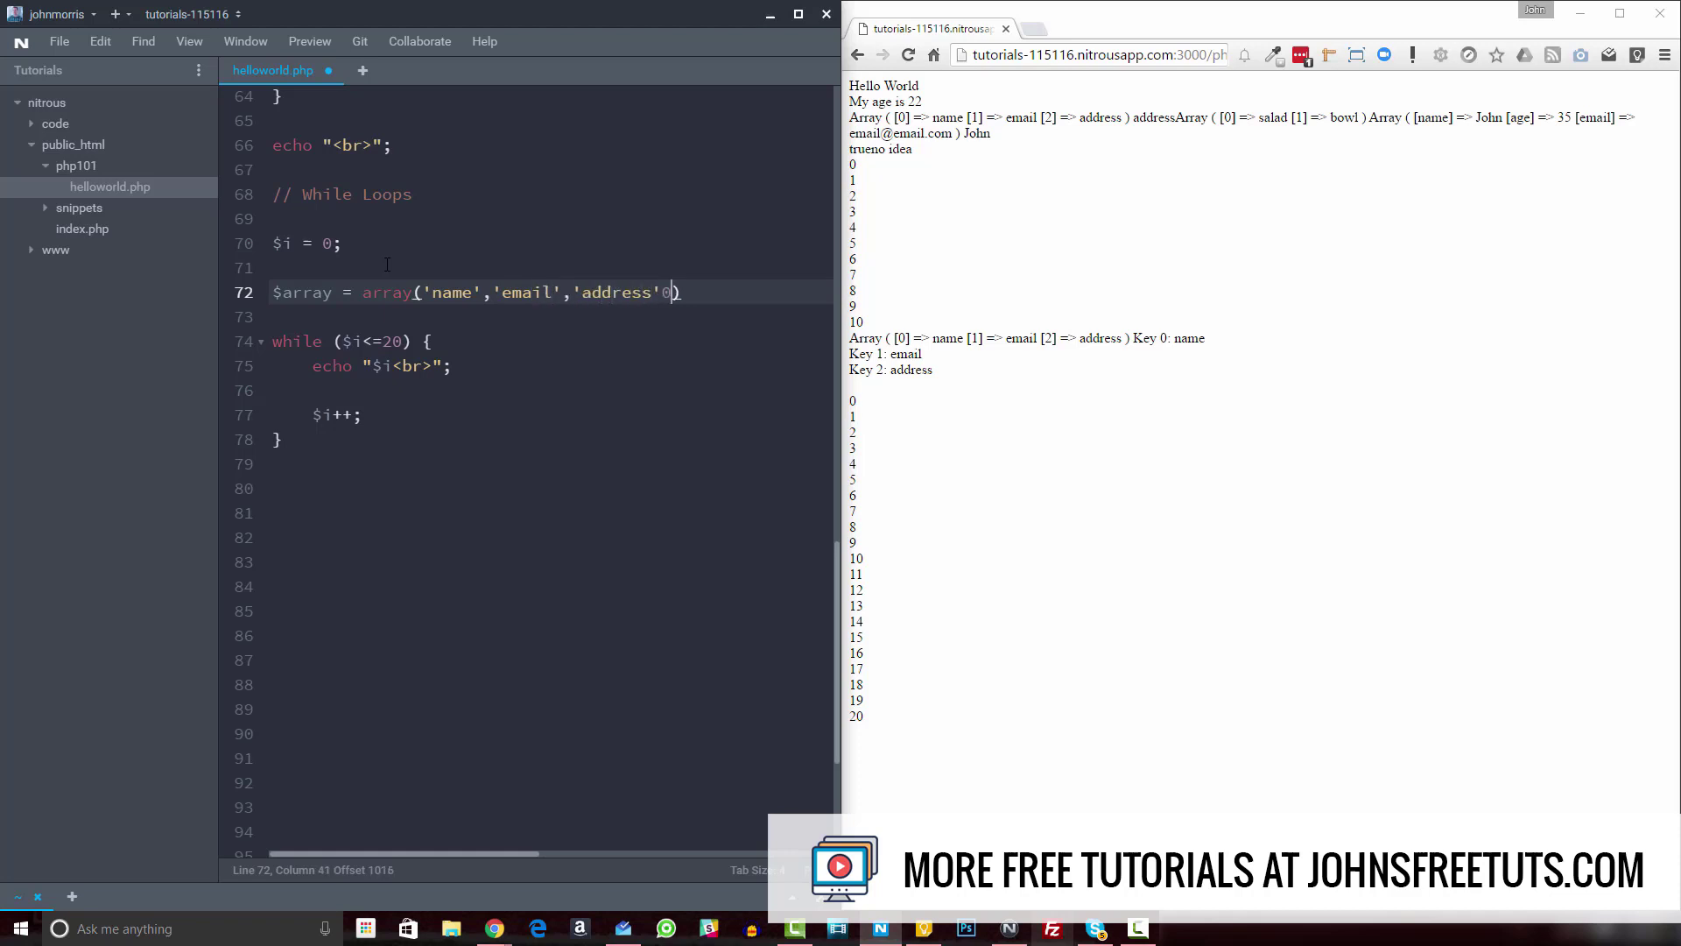
text(;)
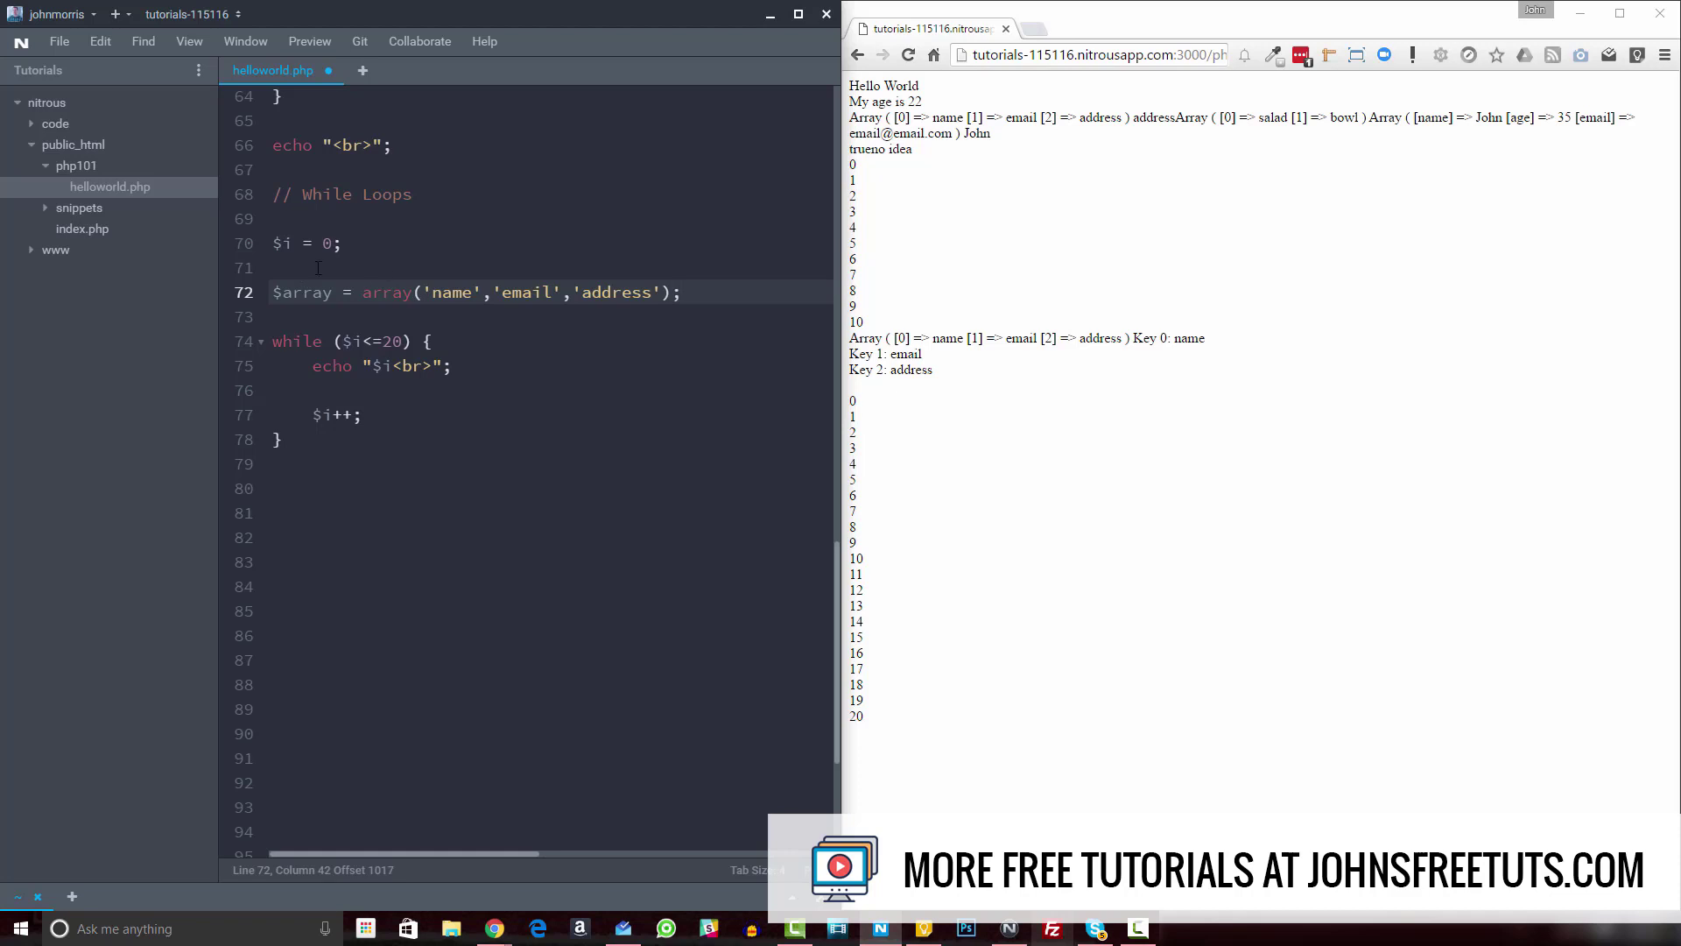
click(683, 292)
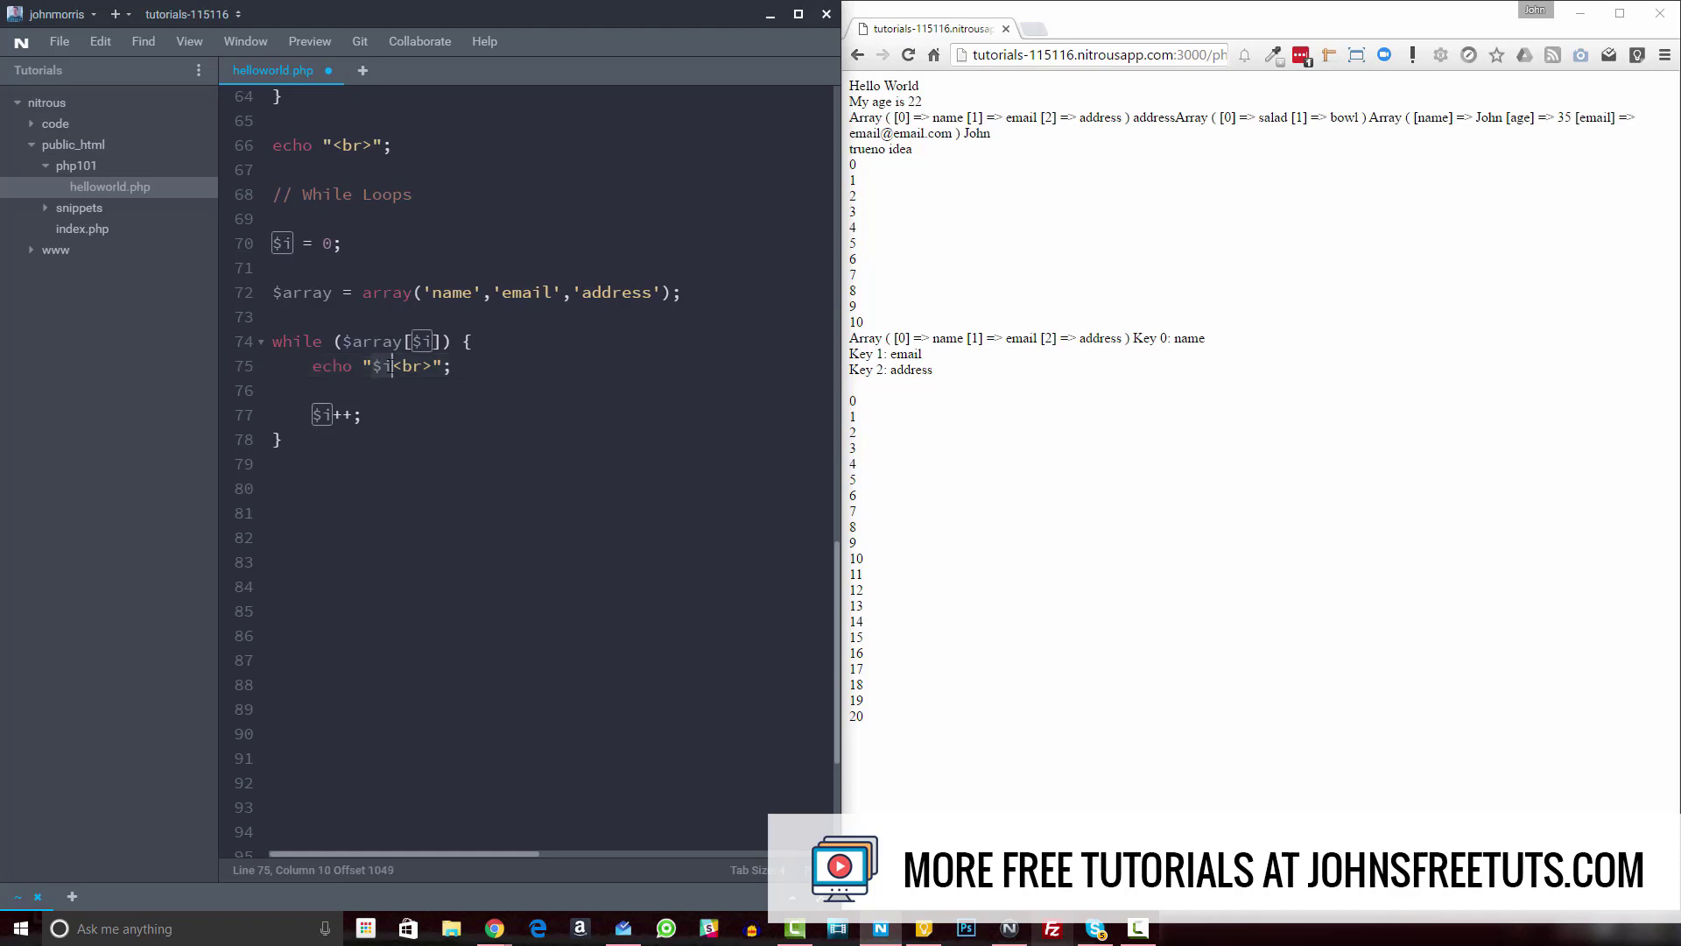
- Loop on $array[$i], echo "$array[$i]<br>", and reload to list name, email, address
text(array)
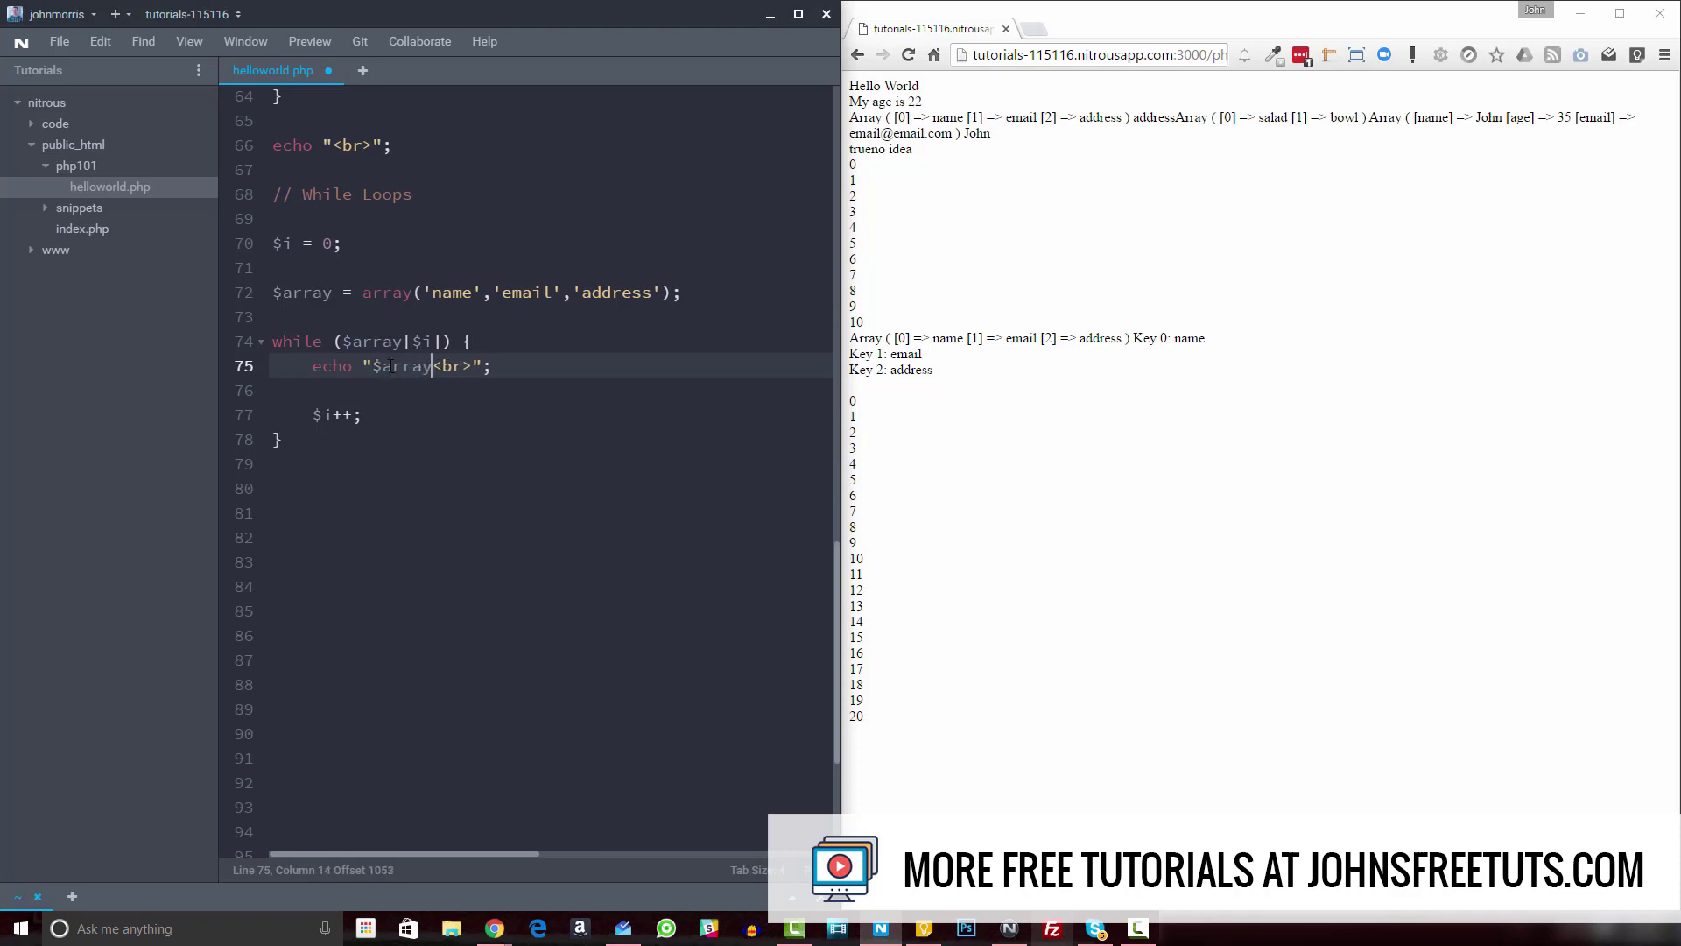
text(" ")
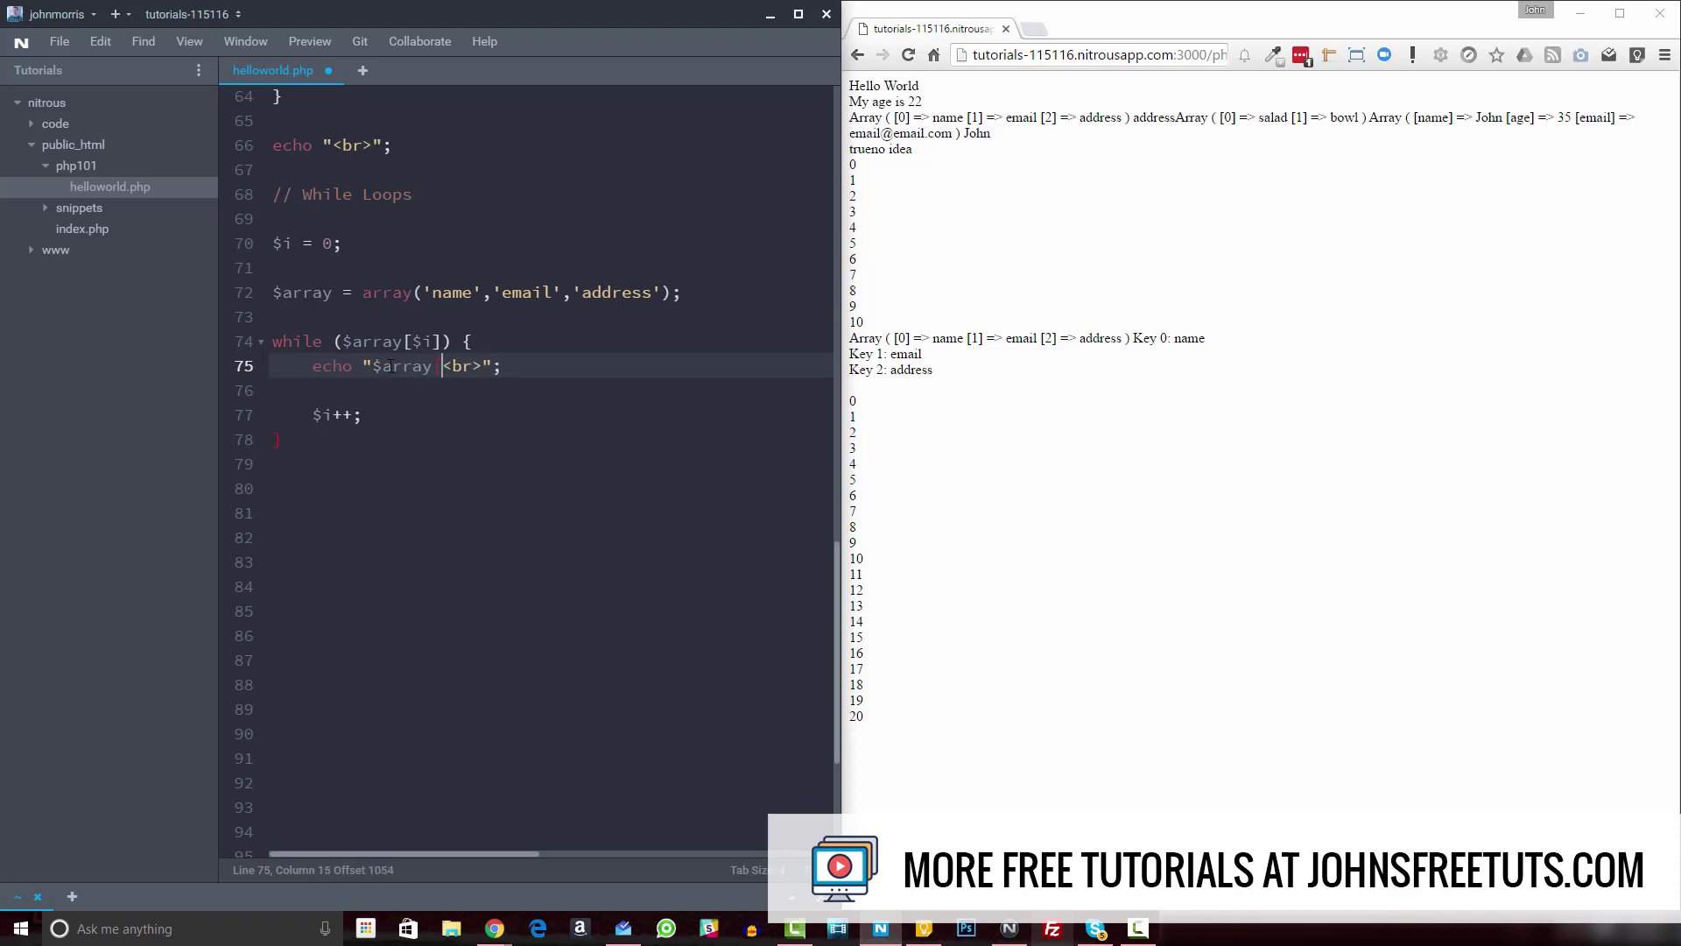
text([$i])
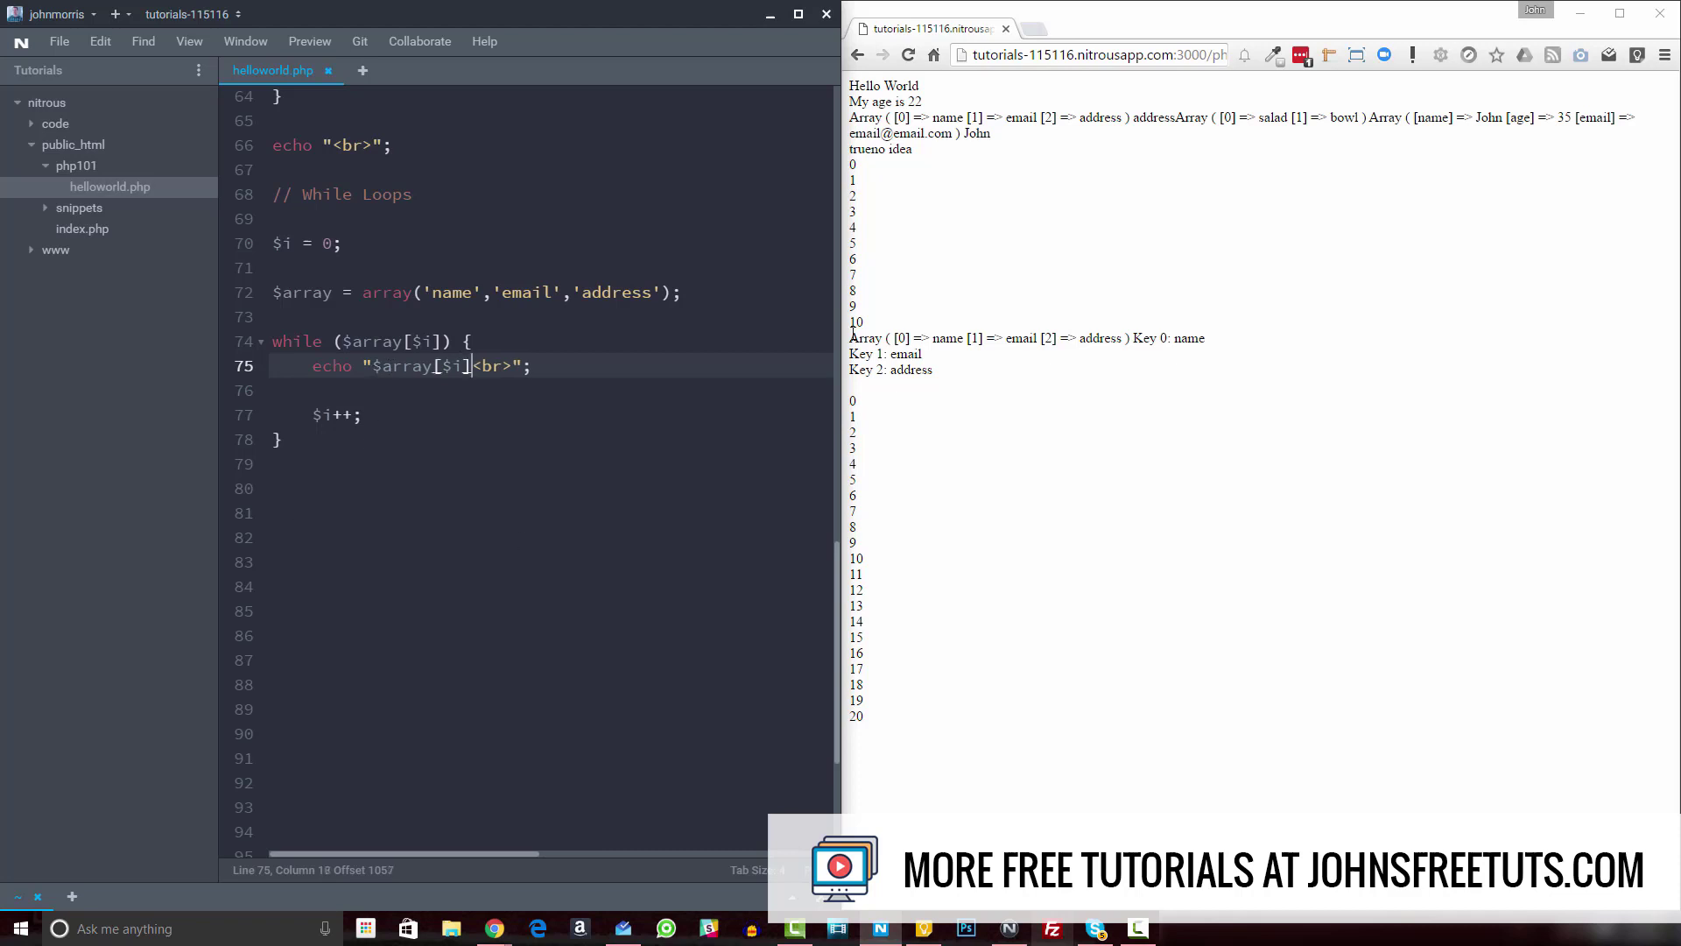
click(908, 55)
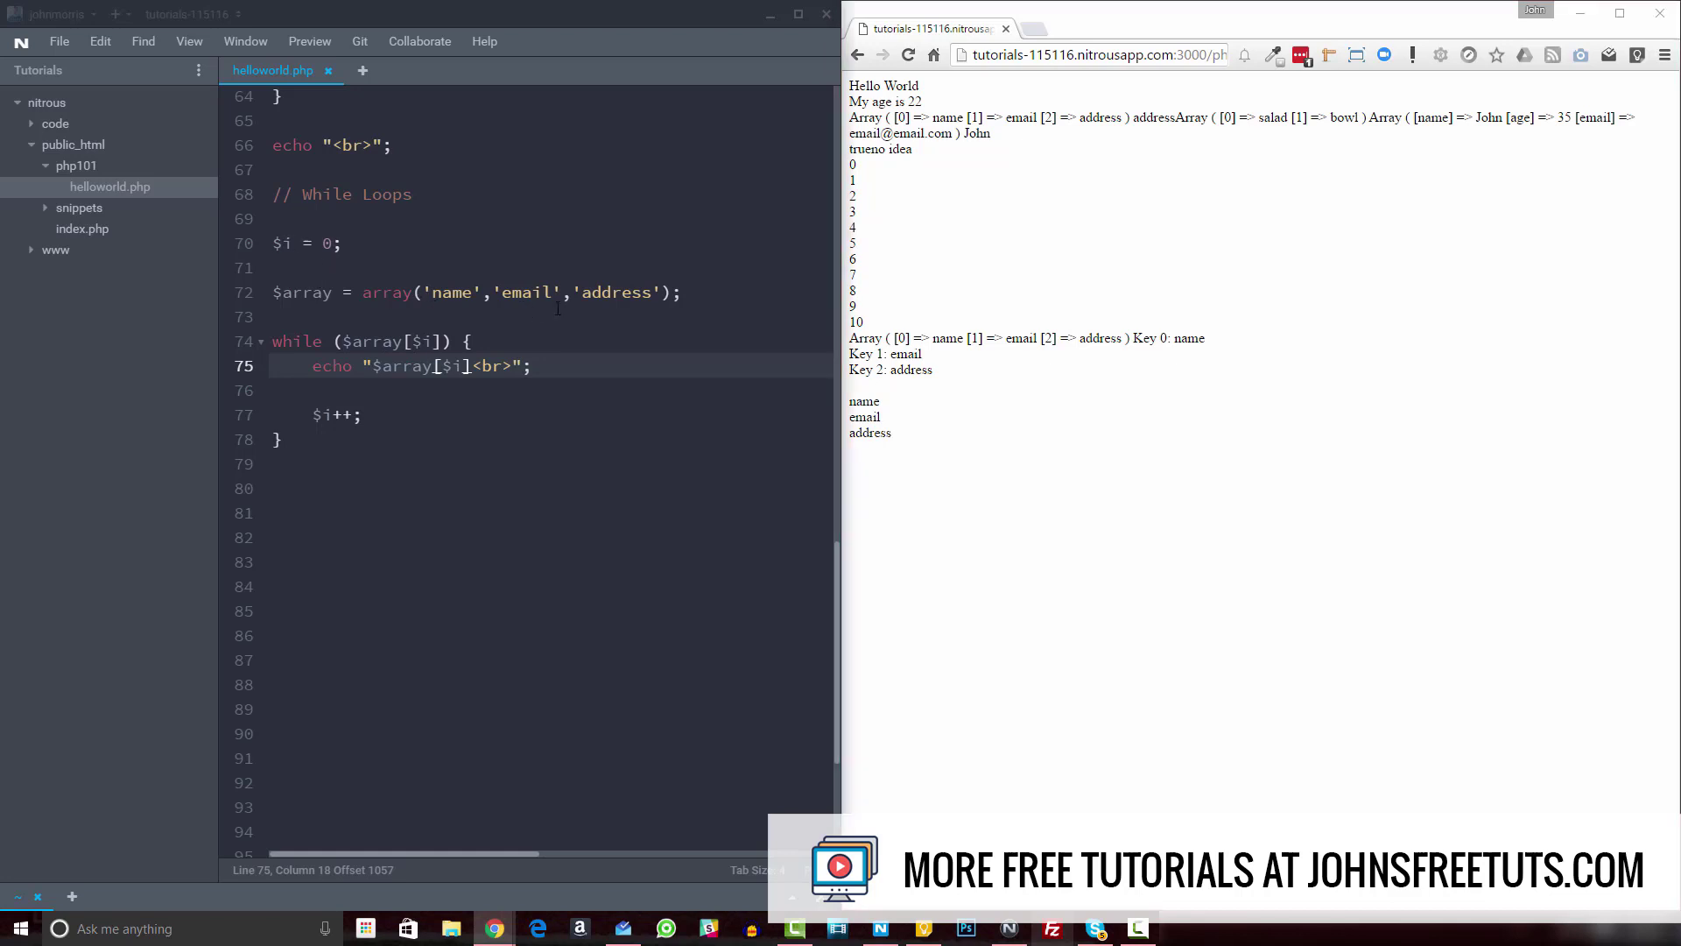
- Insert print_r($array); above the while loop and view the array dump in the preview
text(print_)
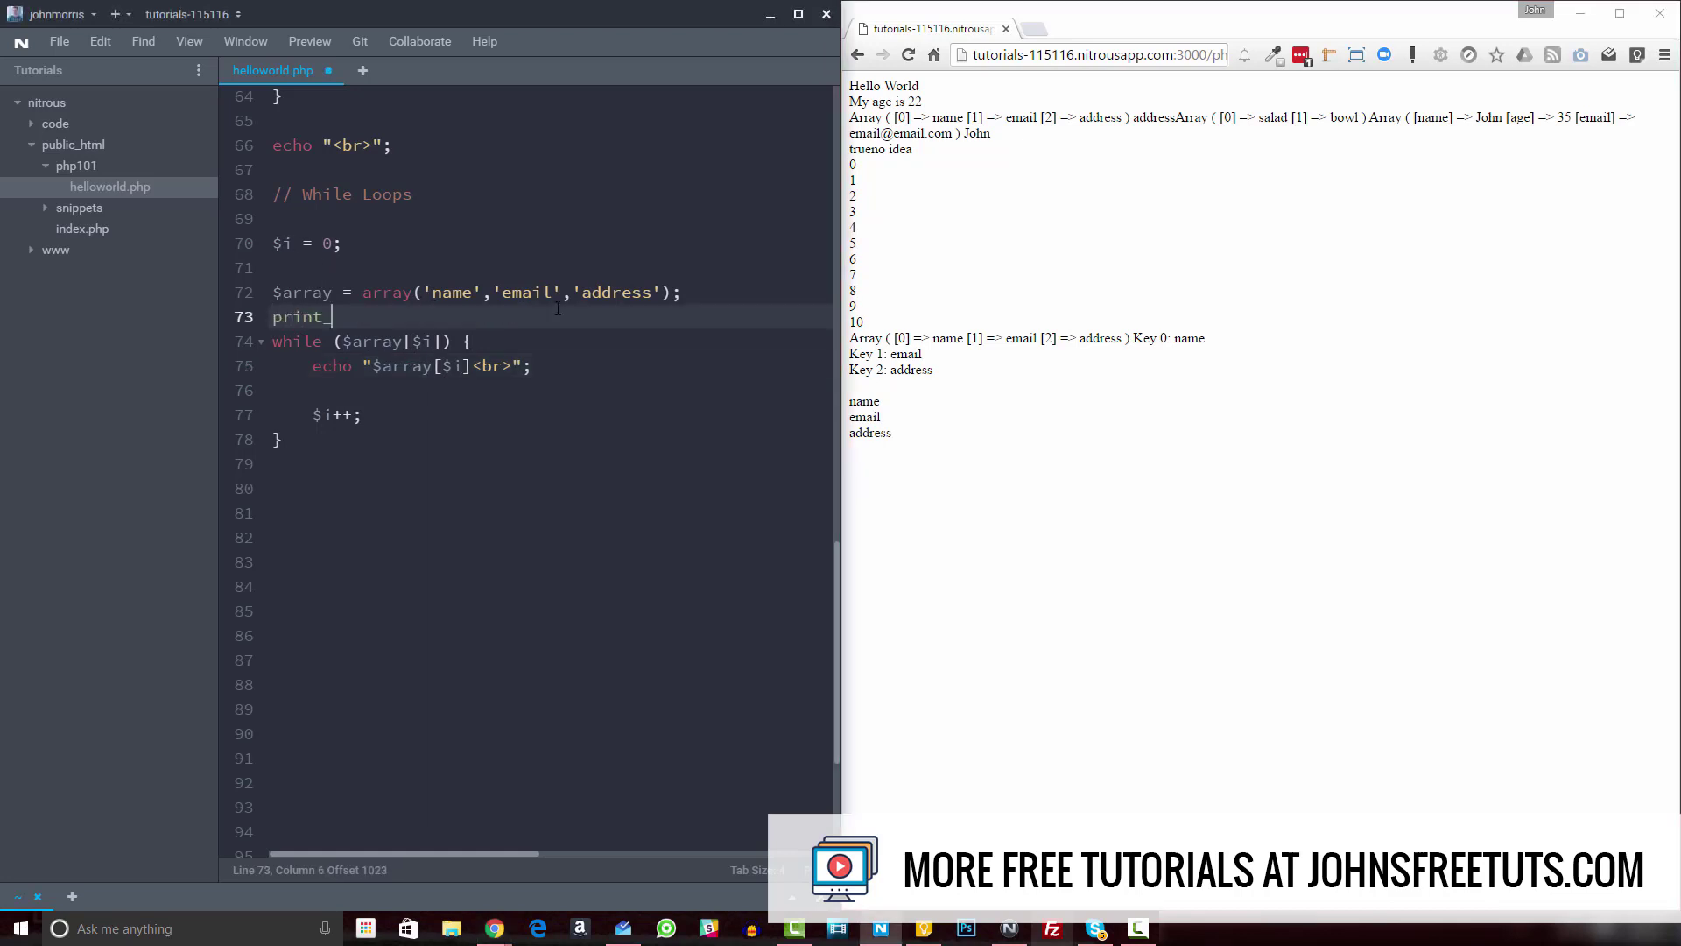
text(r($arr)
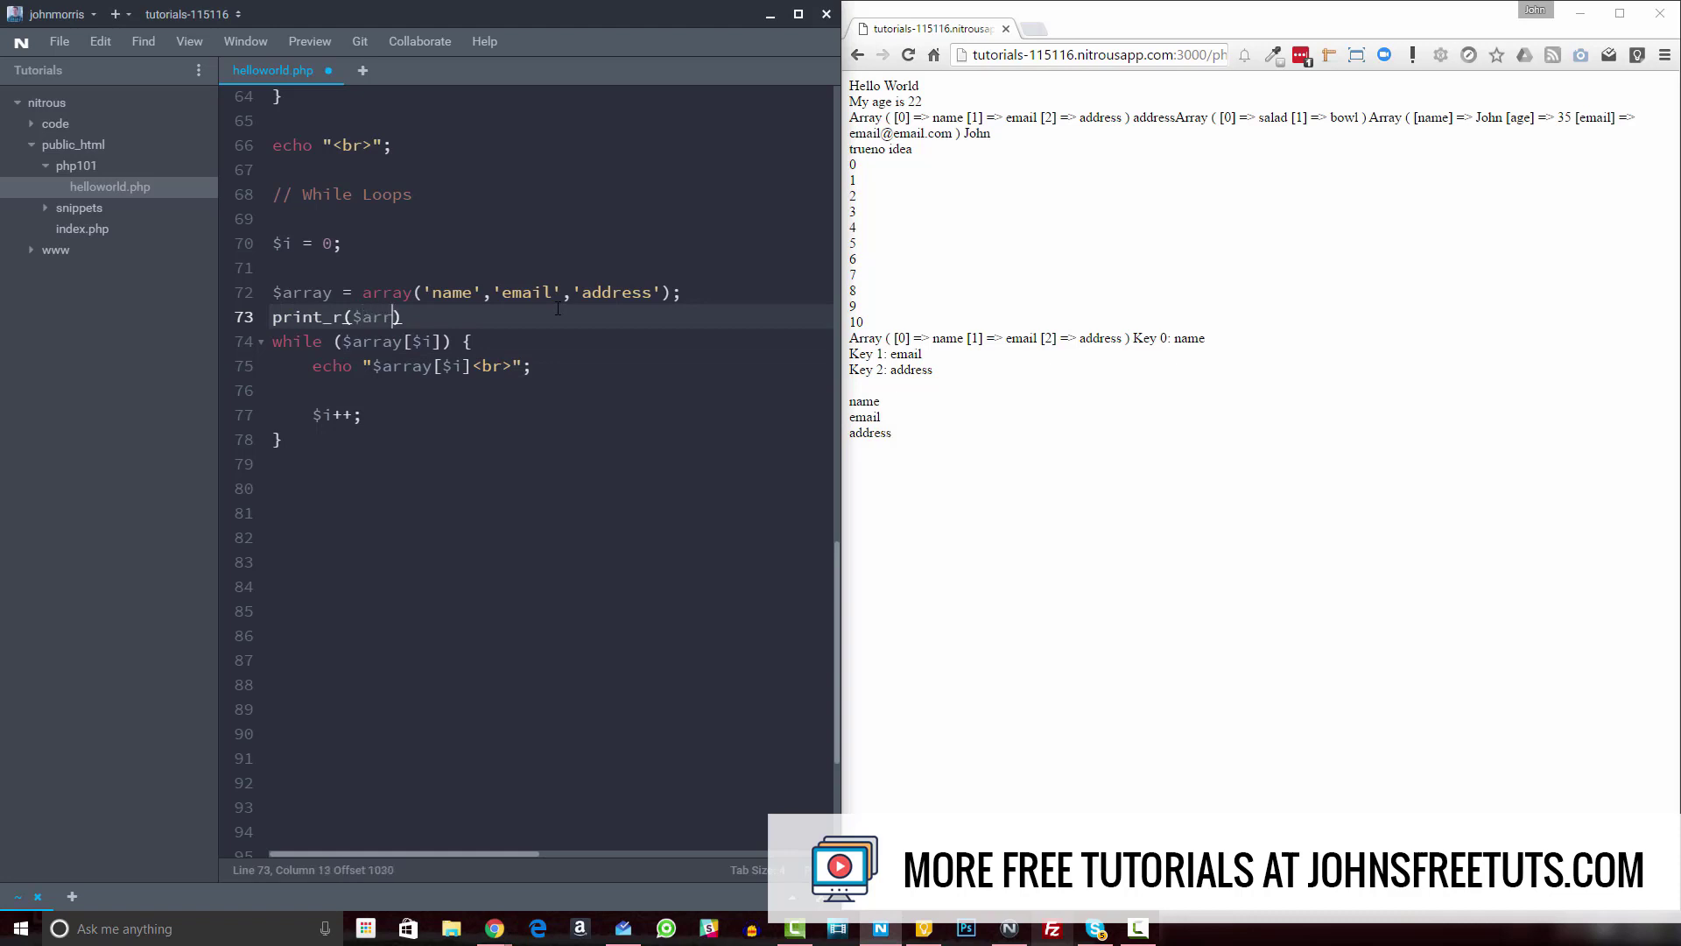
text(ay);)
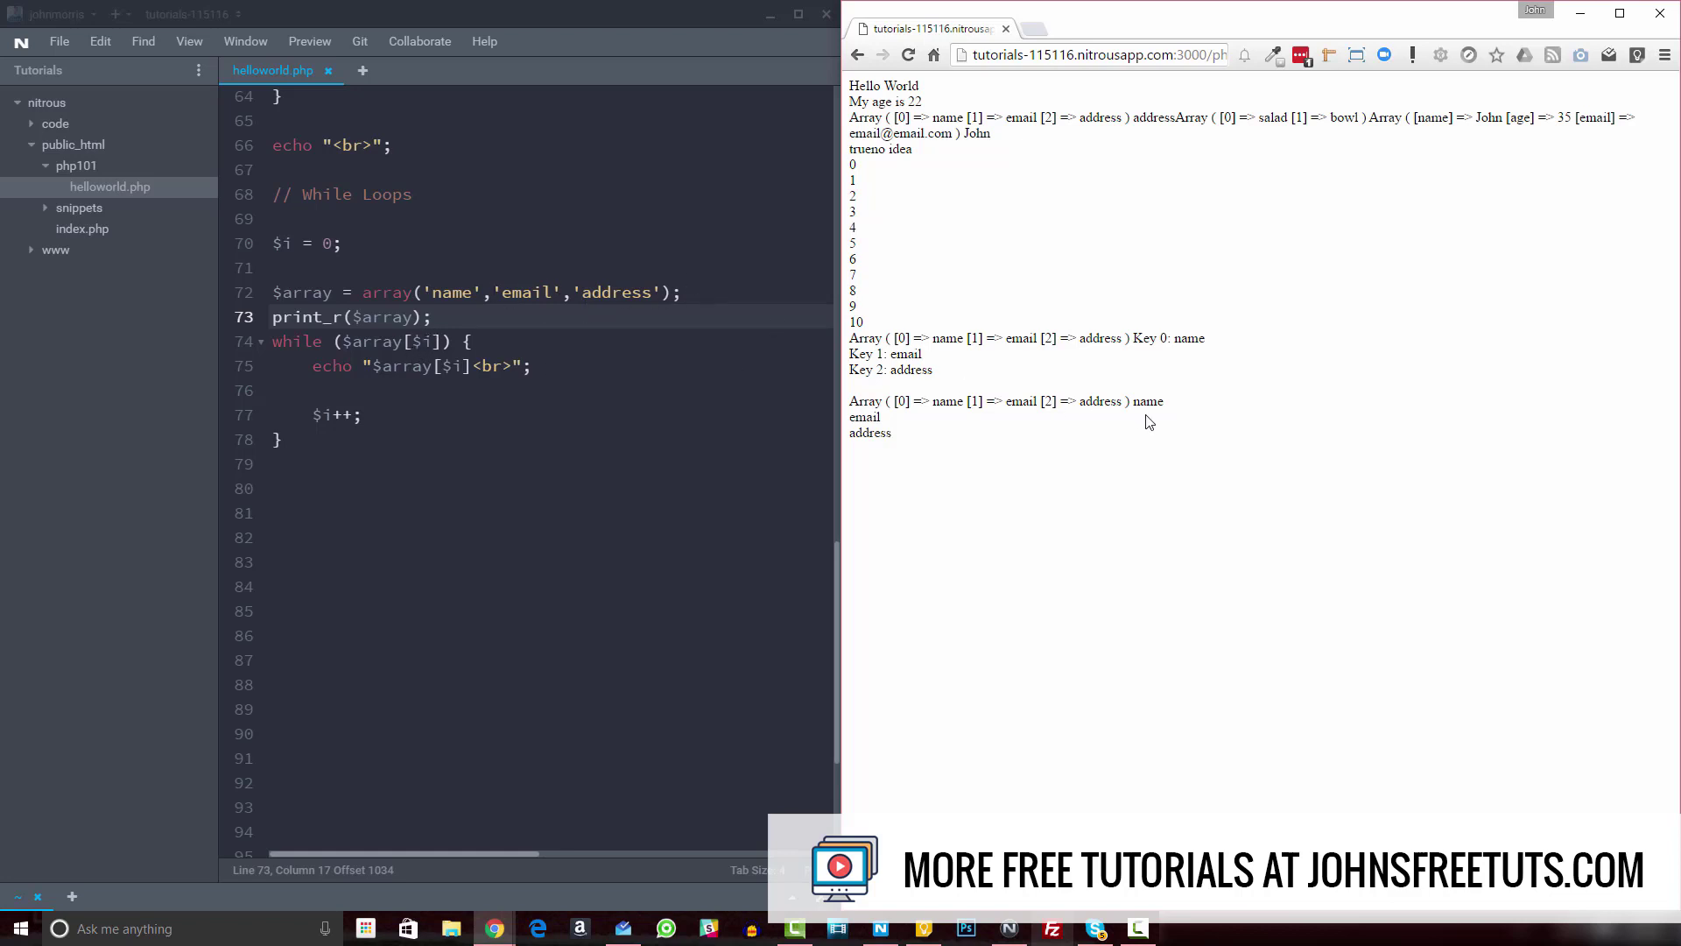
drag(893, 400, 1163, 401)
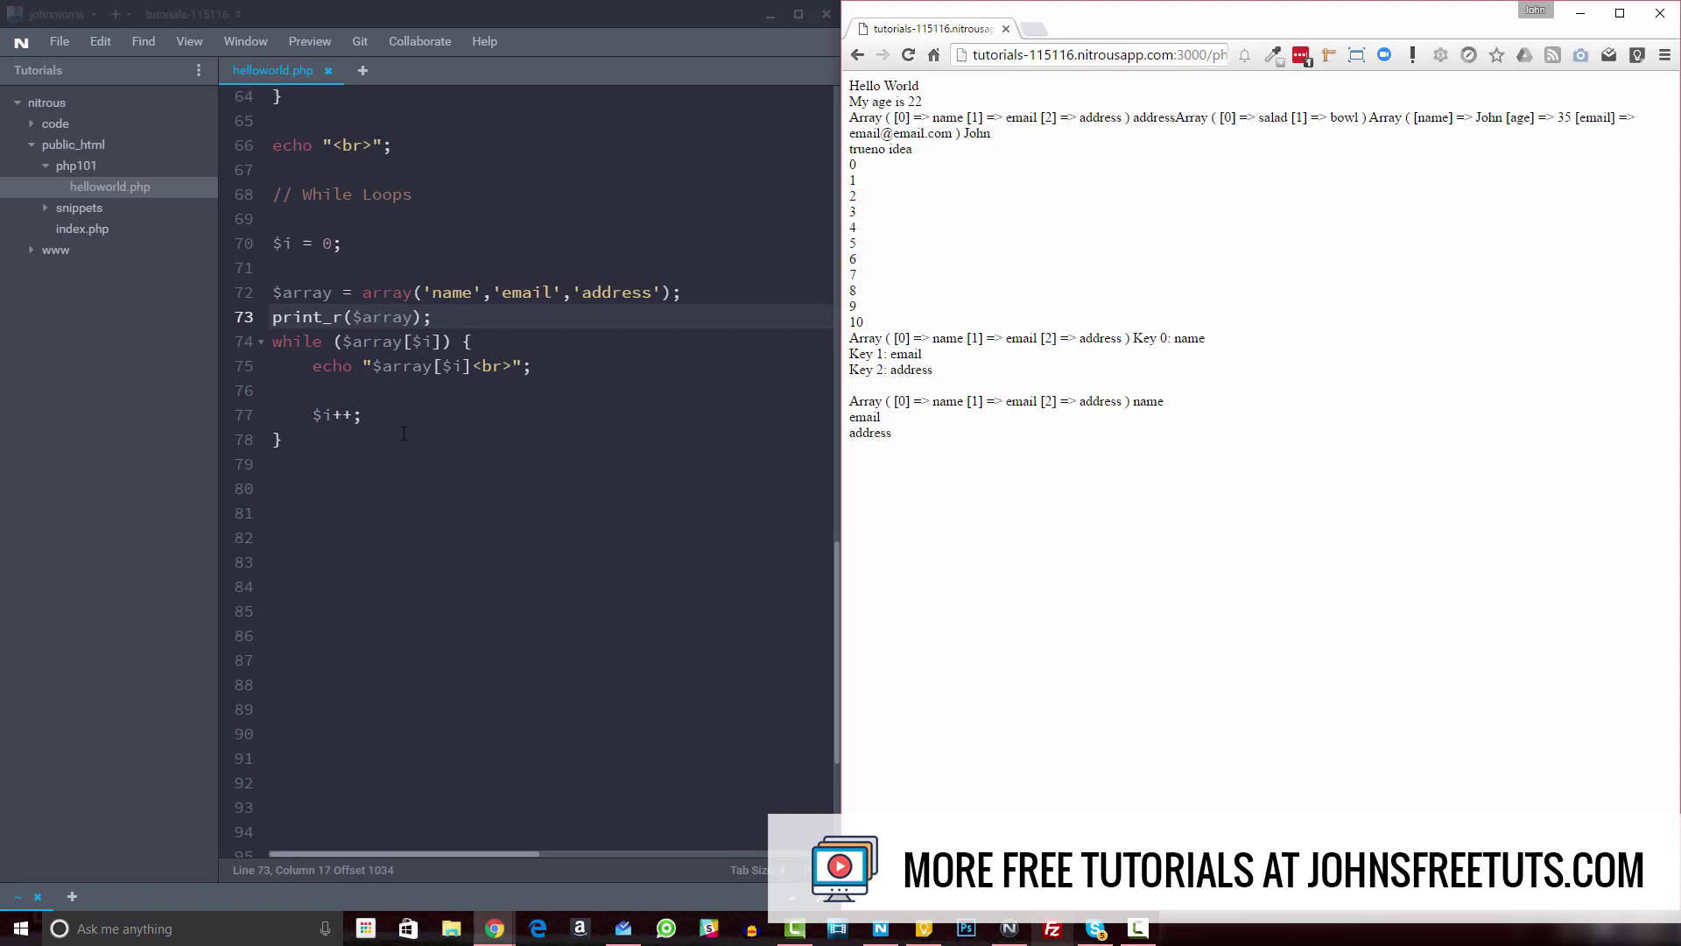
mouse_move(388, 398)
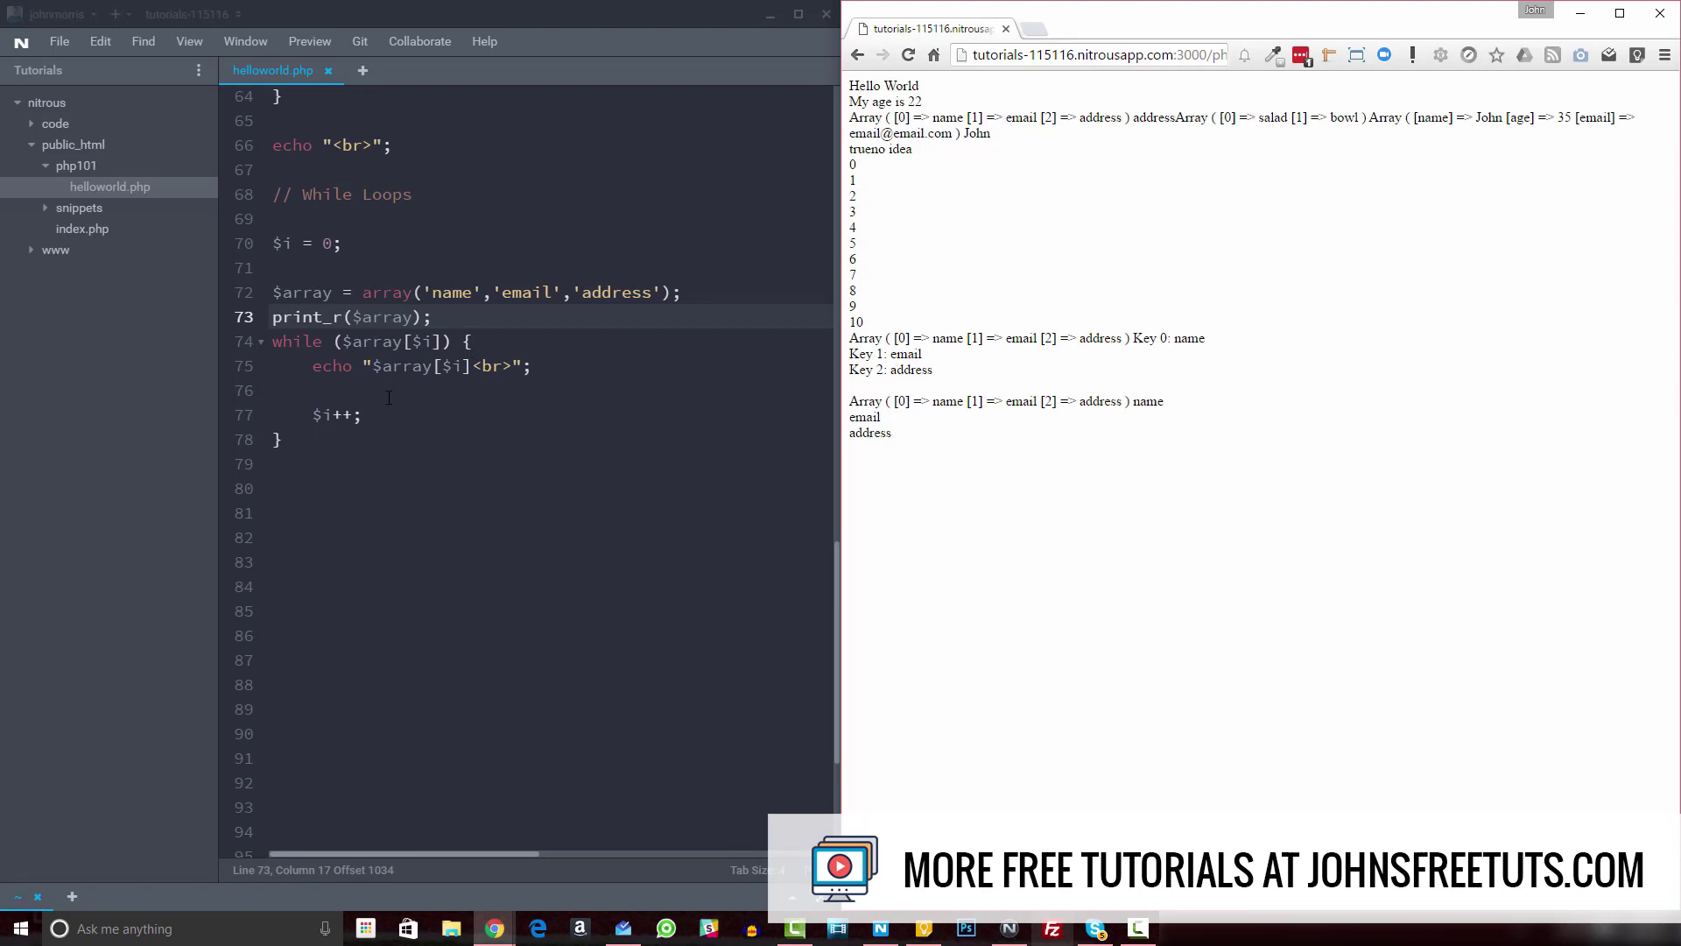